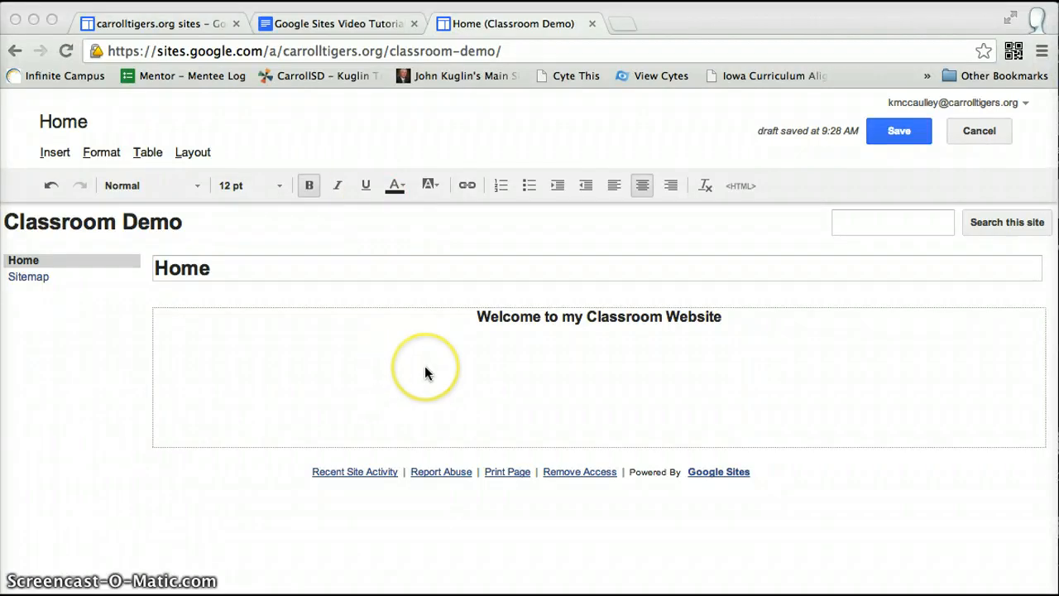
{"action": "mouse_move", "coordinate": [711, 329]}
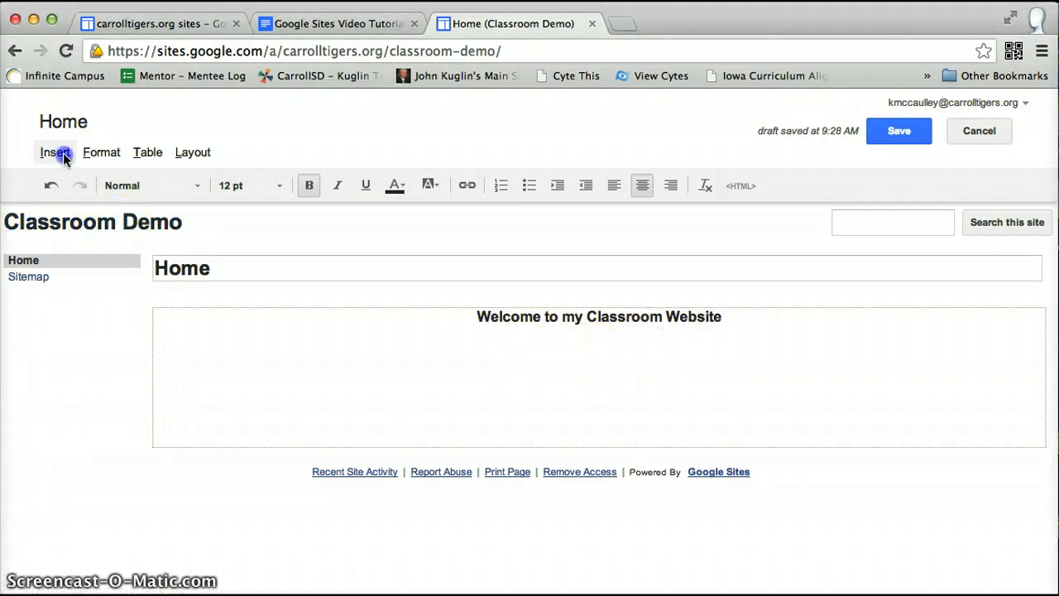
- Start a Drive document insert and pick the Google Sites Video Tutorials document
{"action": "left_click", "coordinate": [53, 152]}
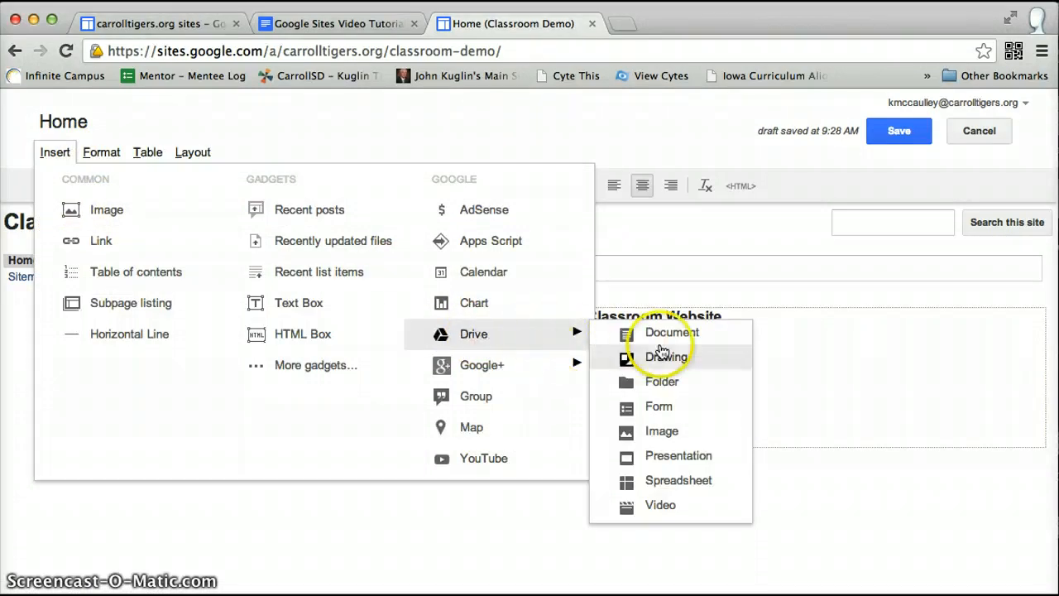
{"action": "left_click", "coordinate": [672, 331]}
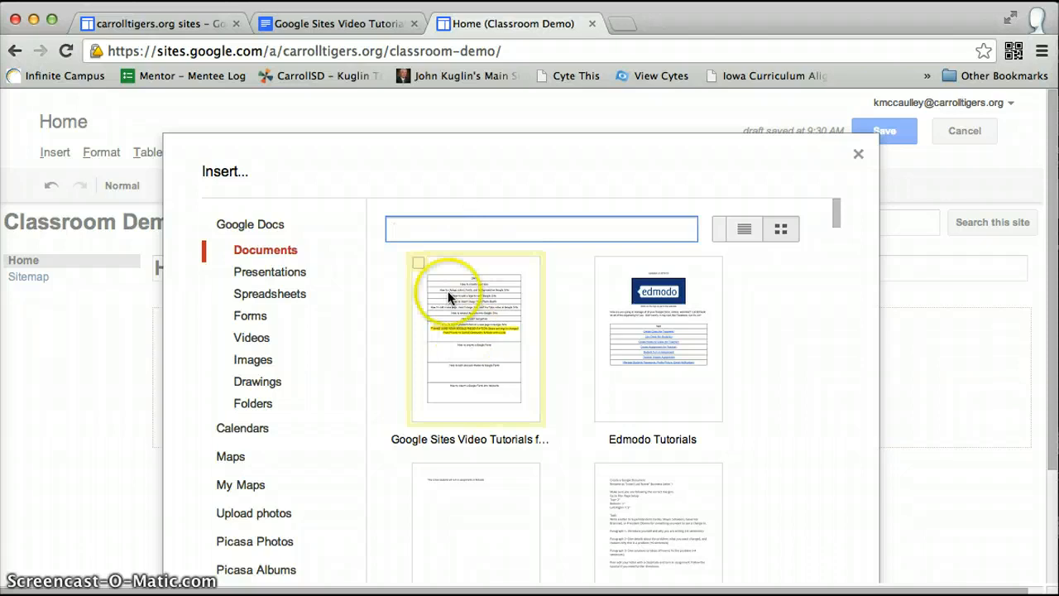
{"action": "left_click", "coordinate": [471, 339]}
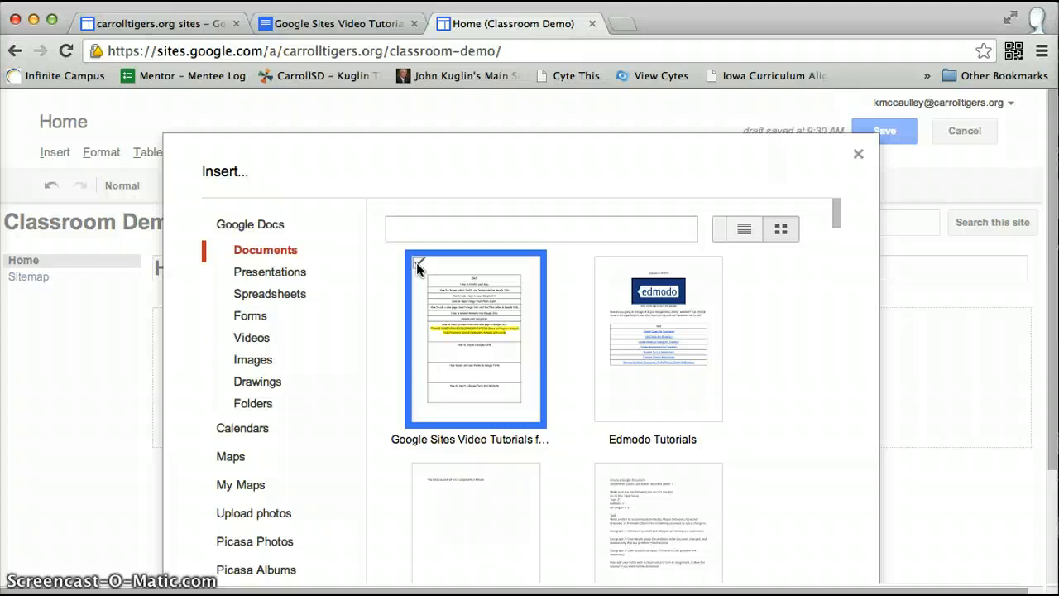
- In Google Docs, share the tutorials document so anyone with the link can view it
{"action": "left_click", "coordinate": [418, 261]}
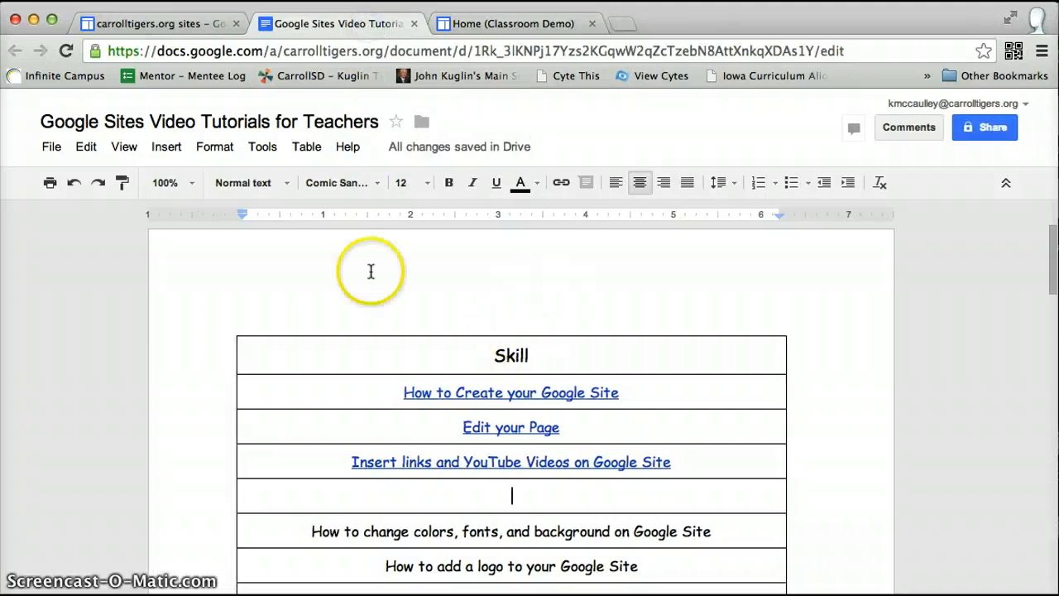
{"action": "mouse_move", "coordinate": [827, 258]}
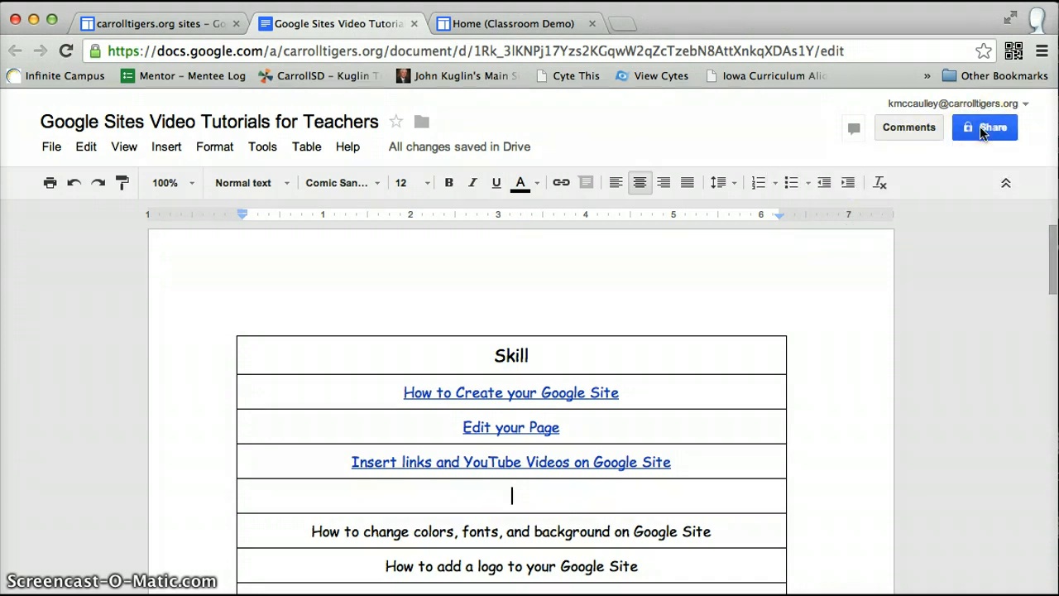
{"action": "left_click", "coordinate": [984, 125]}
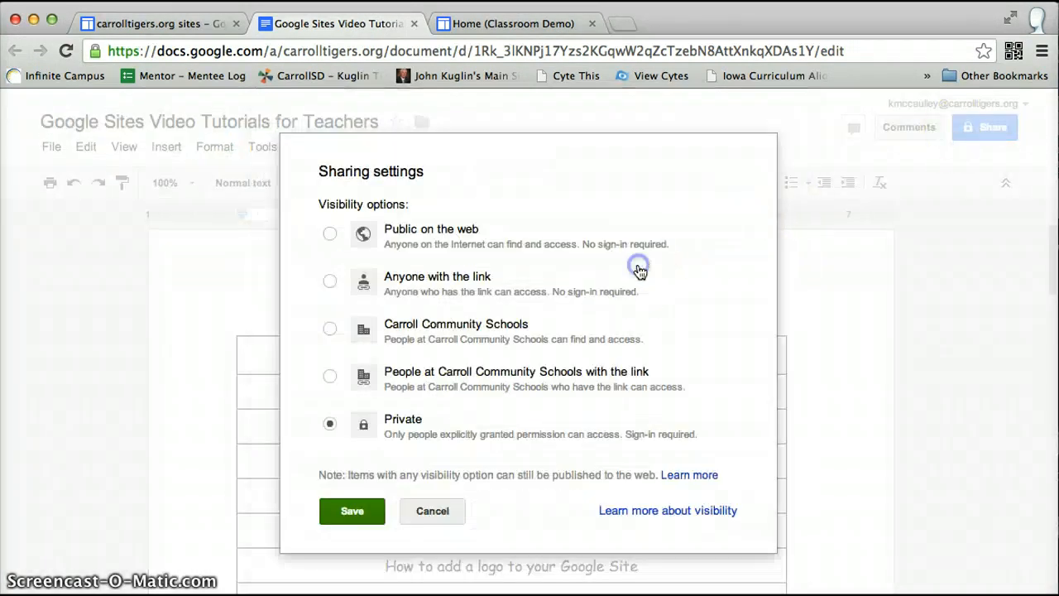
{"action": "mouse_move", "coordinate": [314, 235]}
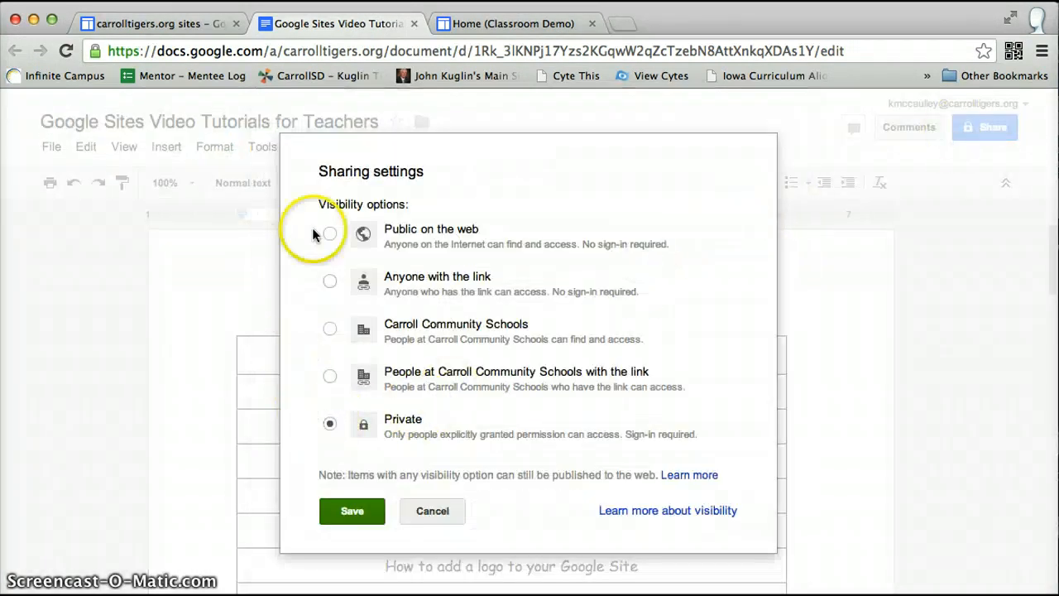
{"action": "mouse_move", "coordinate": [330, 281]}
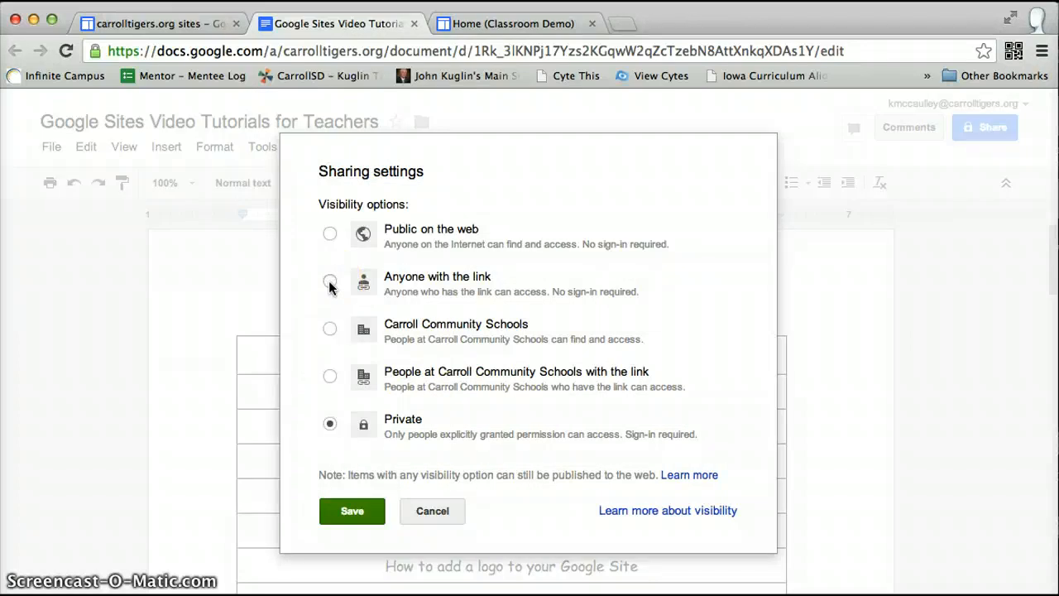
{"action": "mouse_move", "coordinate": [329, 417]}
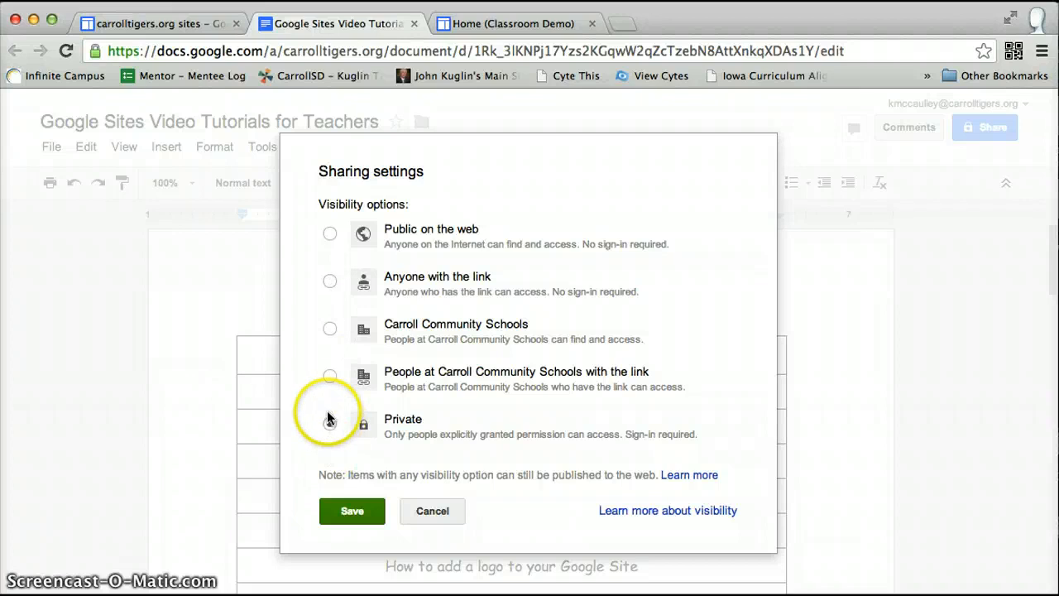
{"action": "left_click", "coordinate": [329, 423]}
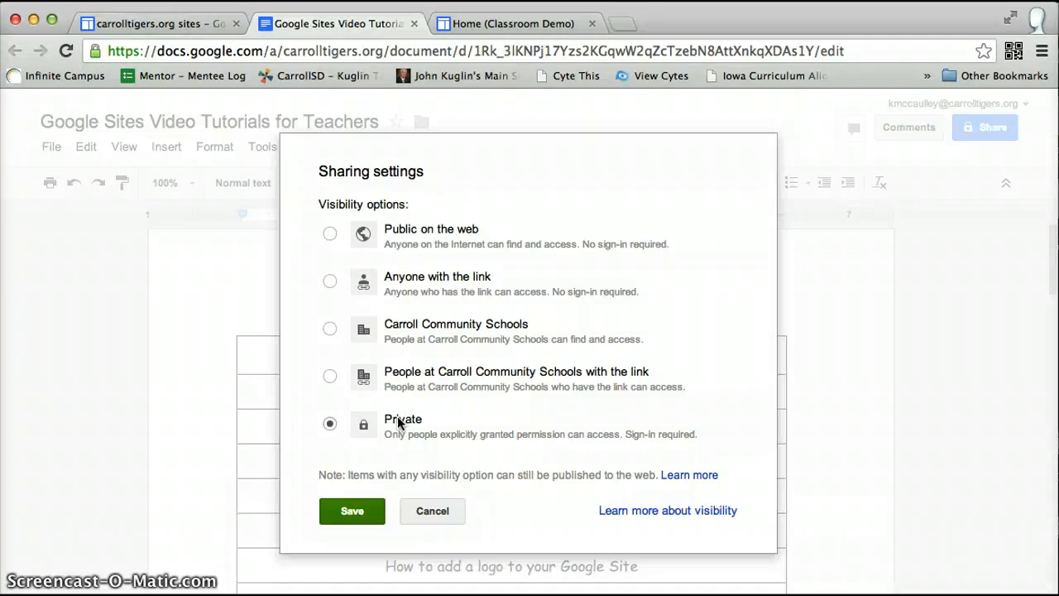
{"action": "mouse_move", "coordinate": [331, 281]}
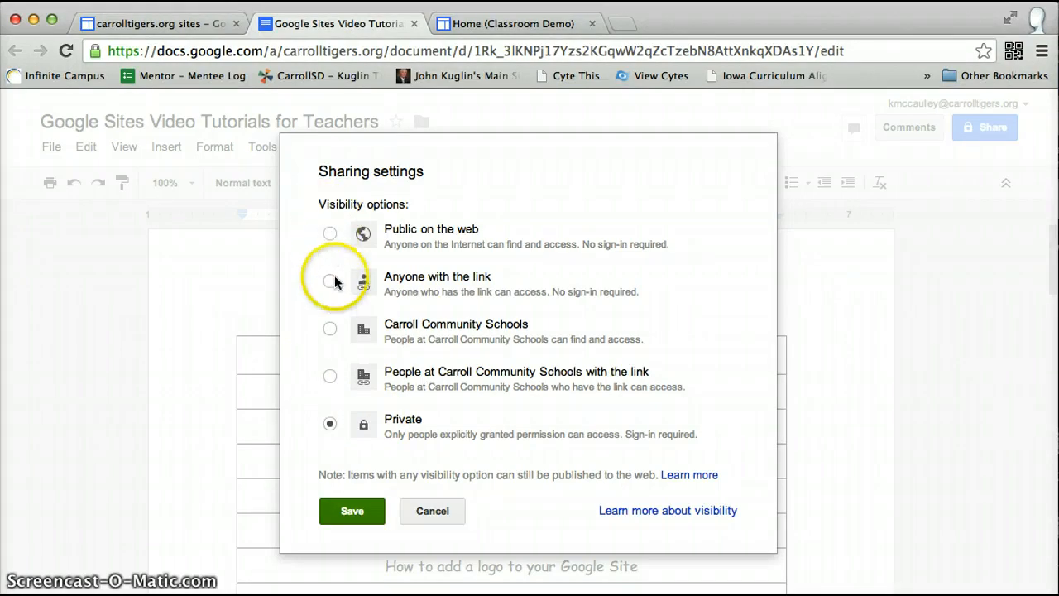
{"action": "left_click", "coordinate": [331, 282]}
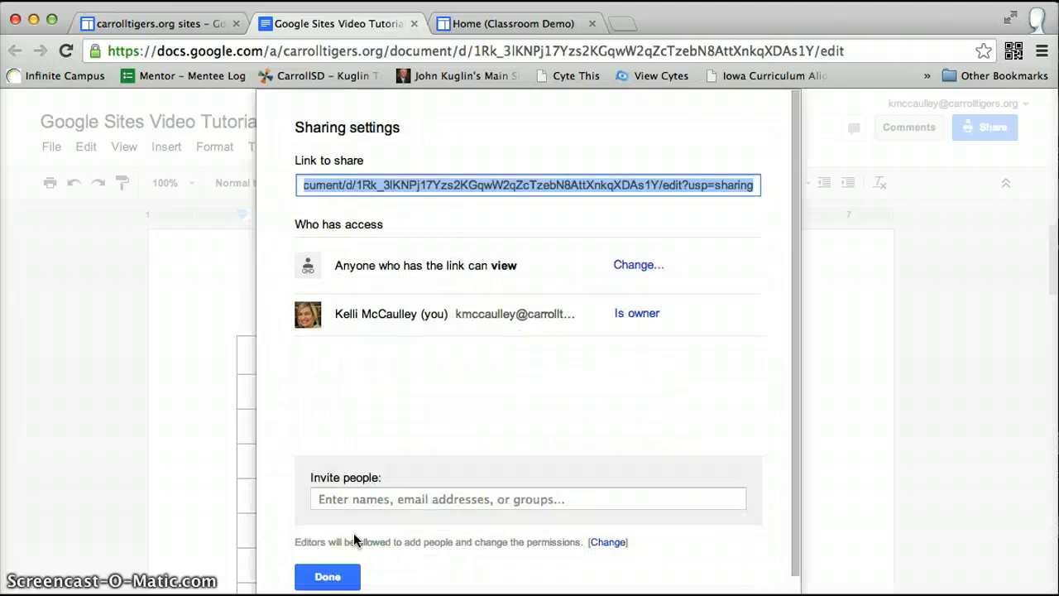
{"action": "left_click", "coordinate": [327, 576]}
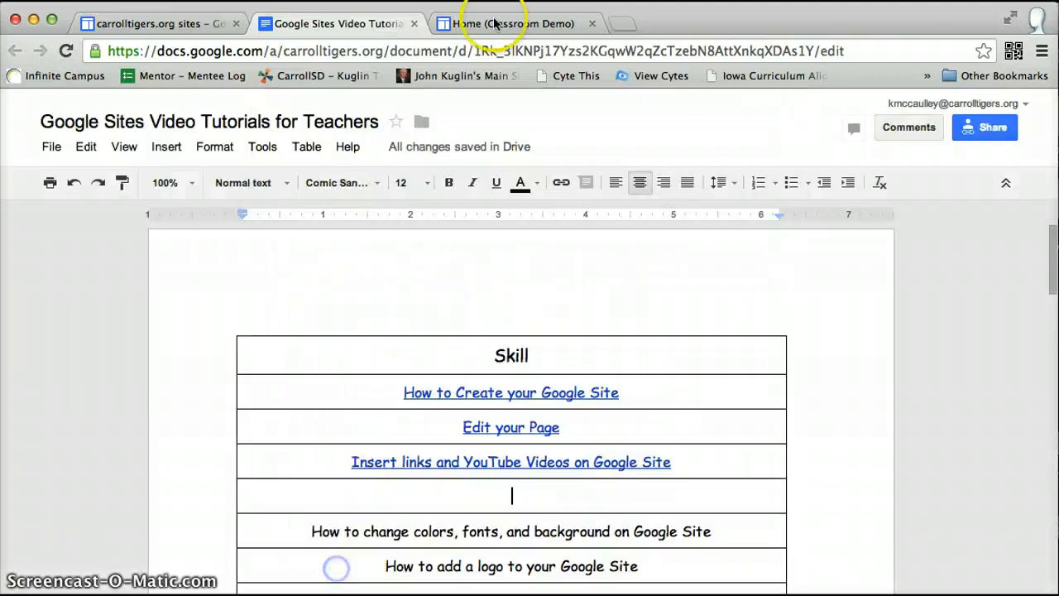
- Back in the site editor, confirm the tutorials document and embed it with the default display settings
{"action": "left_click", "coordinate": [513, 23]}
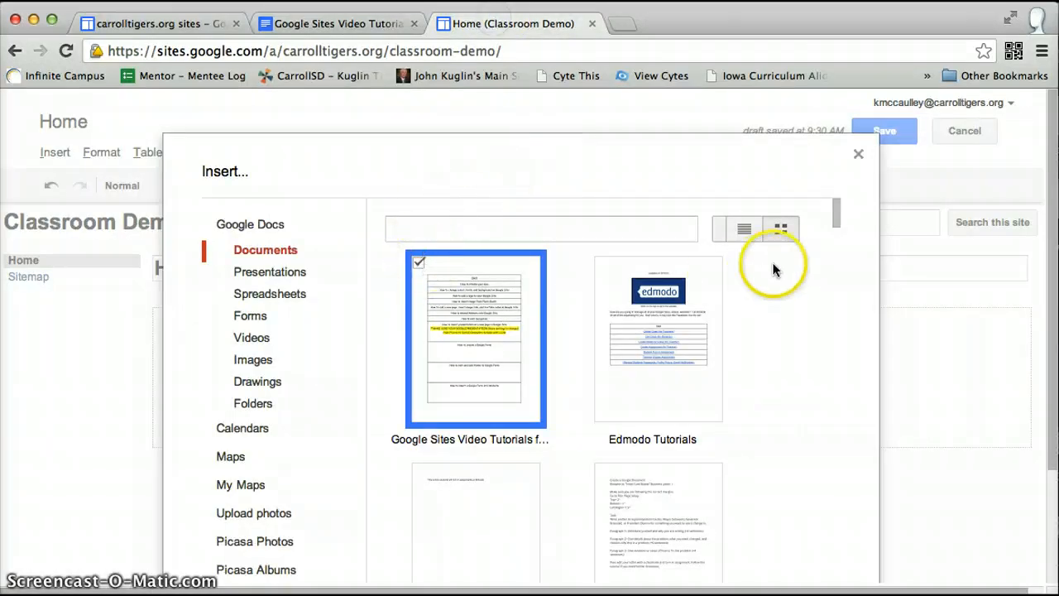
{"action": "scroll", "scroll_direction": "down", "scroll_amount": 3}
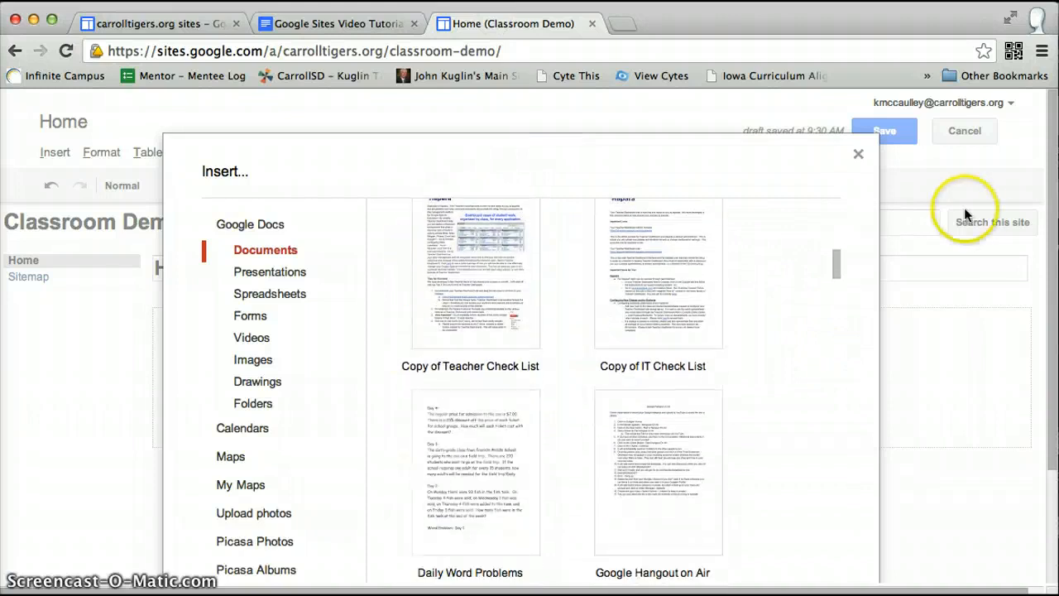
{"action": "scroll", "scroll_direction": "down", "scroll_amount": 3}
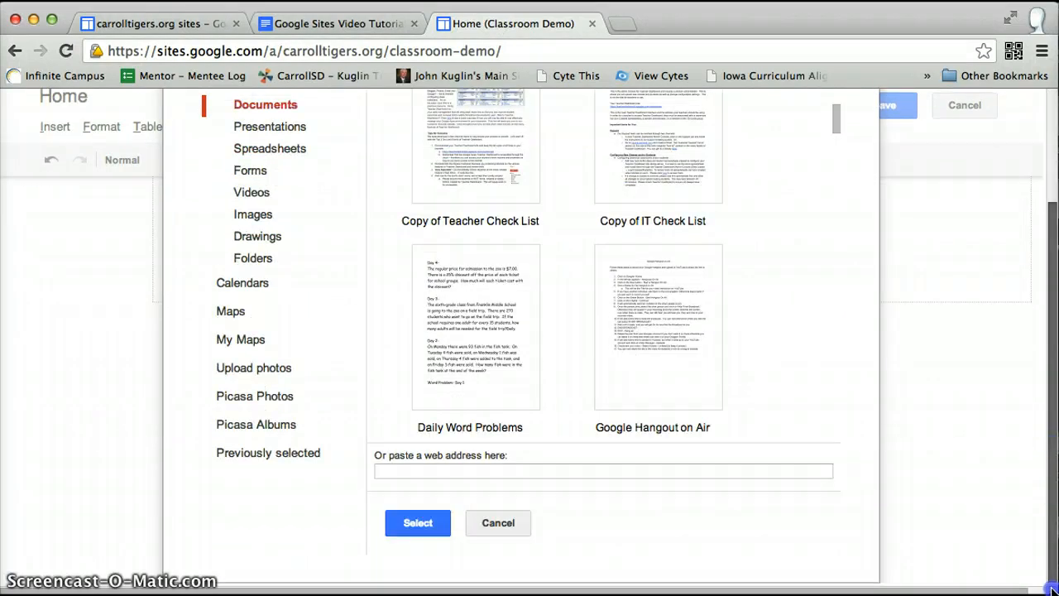
{"action": "left_click", "coordinate": [417, 523]}
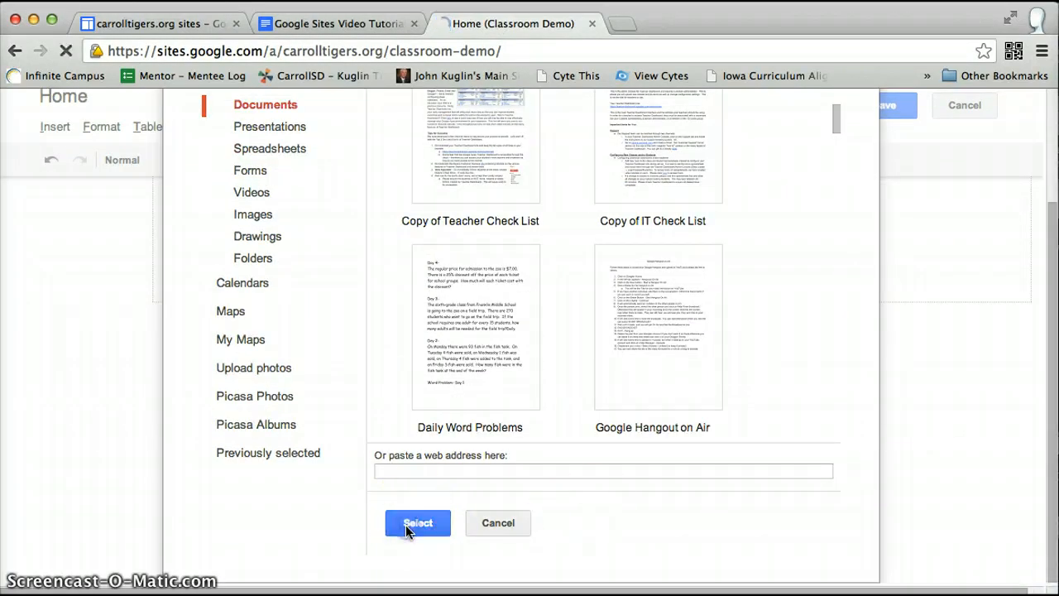
{"action": "left_click", "coordinate": [416, 523]}
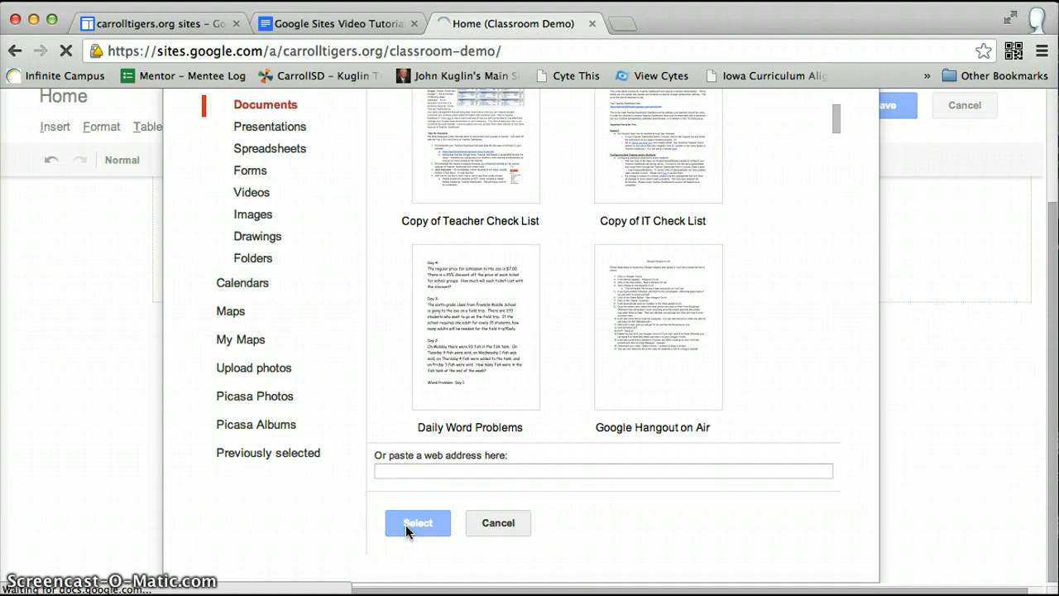
{"action": "left_click", "coordinate": [416, 523]}
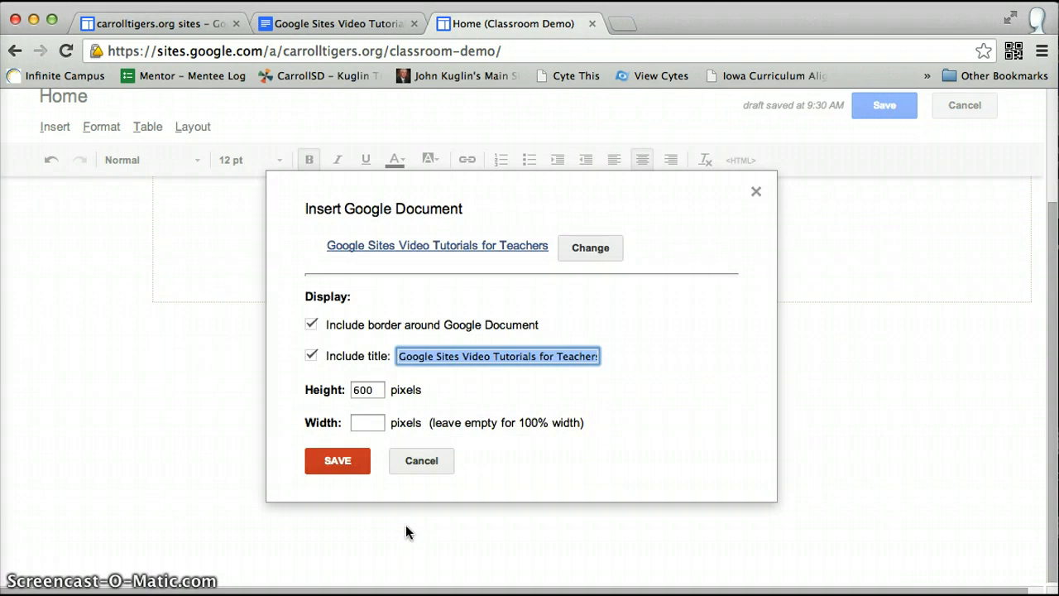
{"action": "left_click", "coordinate": [367, 391]}
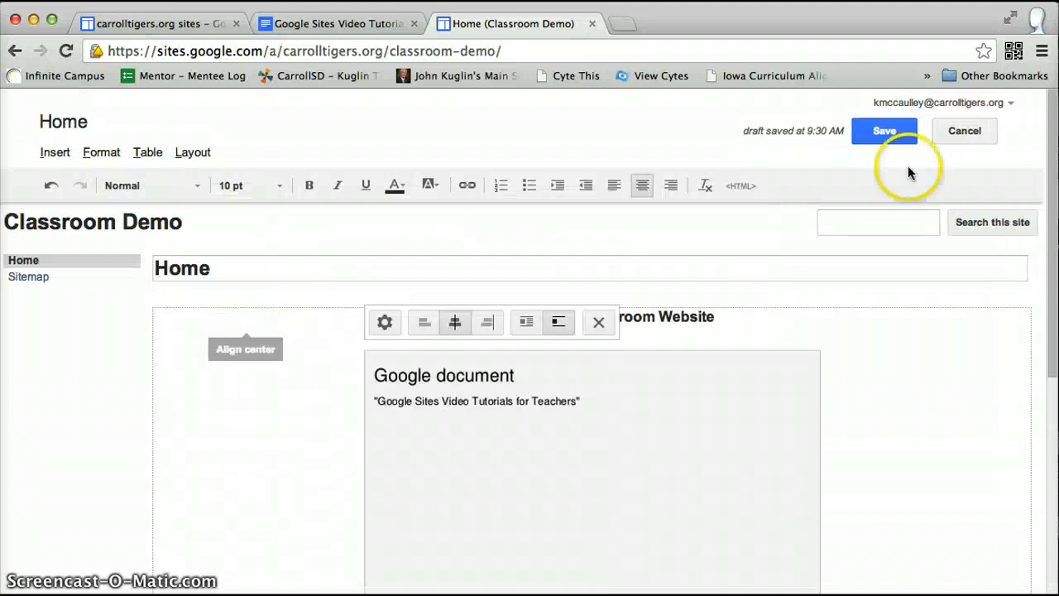
- Save the Home page and review the embedded tutorials skills table
{"action": "left_click", "coordinate": [883, 131]}
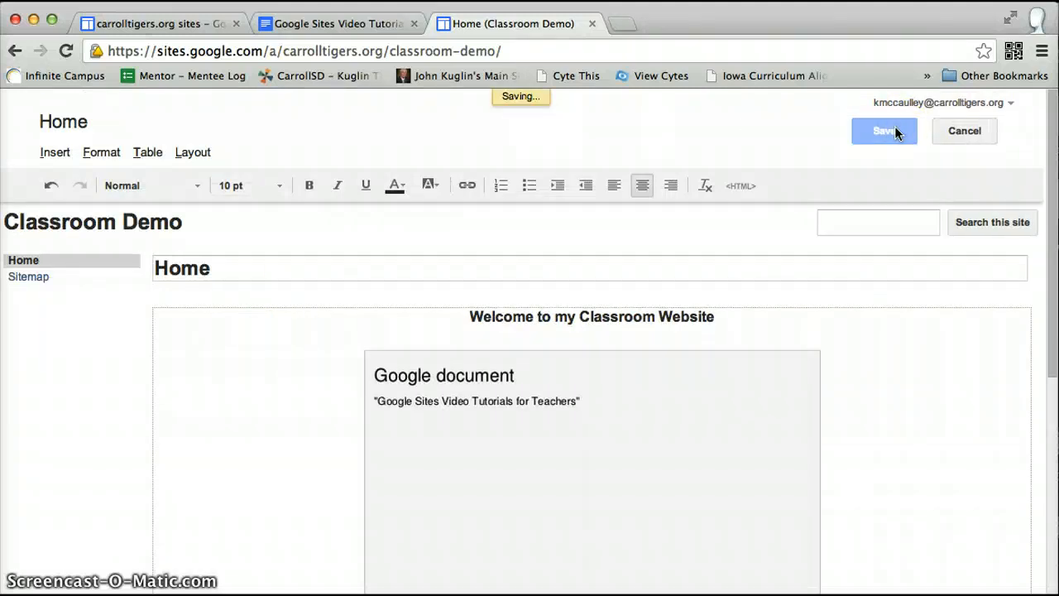
{"action": "left_click", "coordinate": [884, 130]}
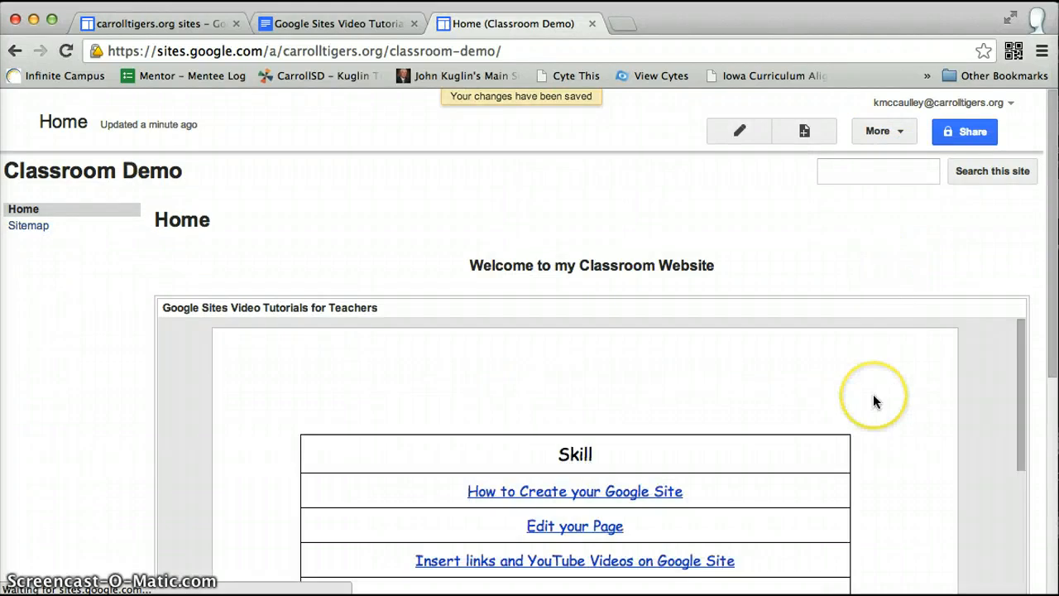
{"action": "scroll", "scroll_direction": "down", "scroll_amount": 3}
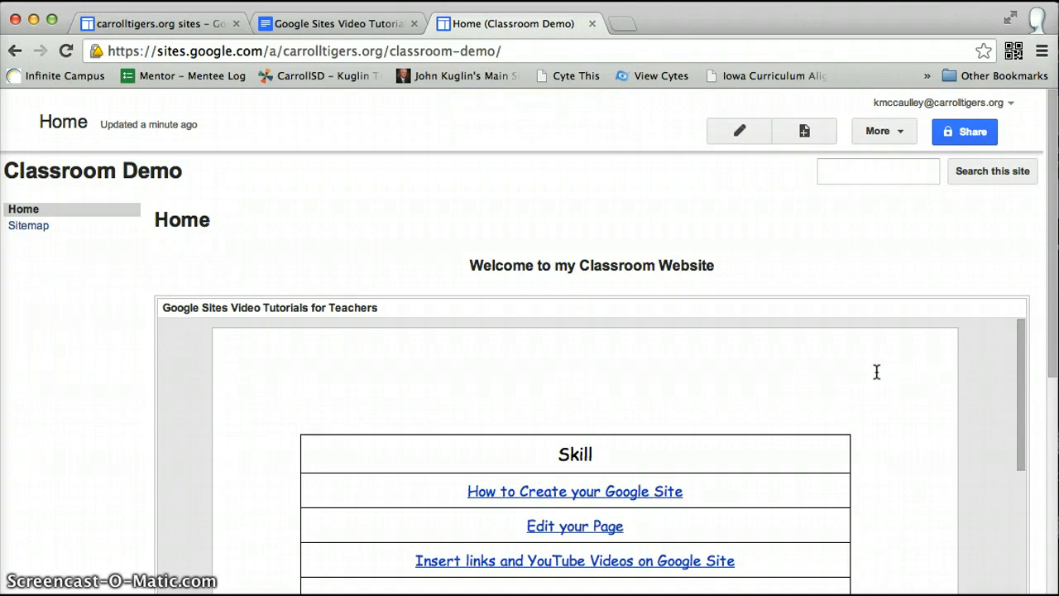
{"action": "mouse_move", "coordinate": [918, 248]}
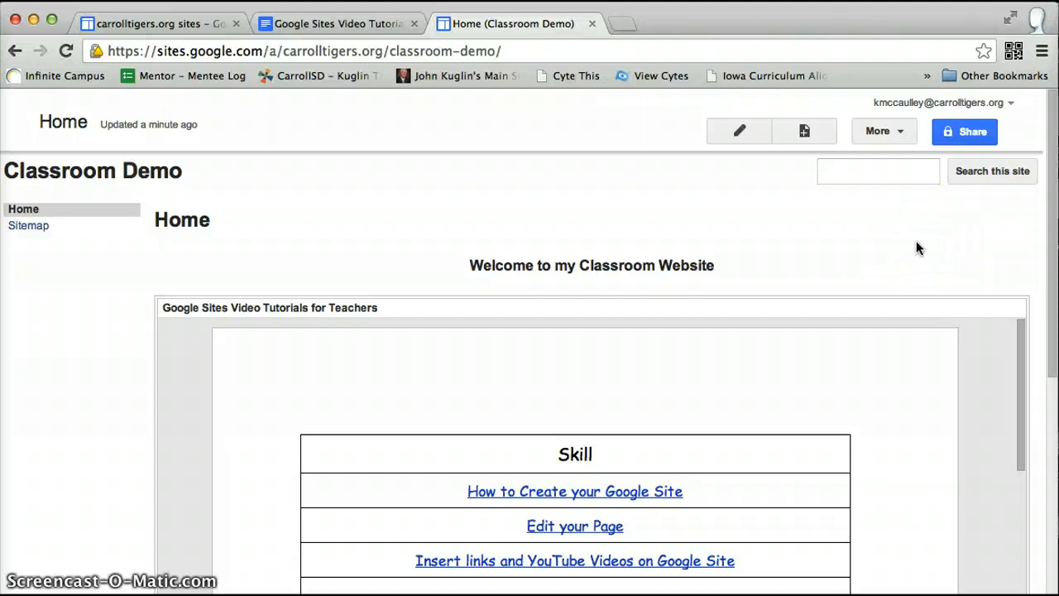
{"action": "mouse_move", "coordinate": [776, 162]}
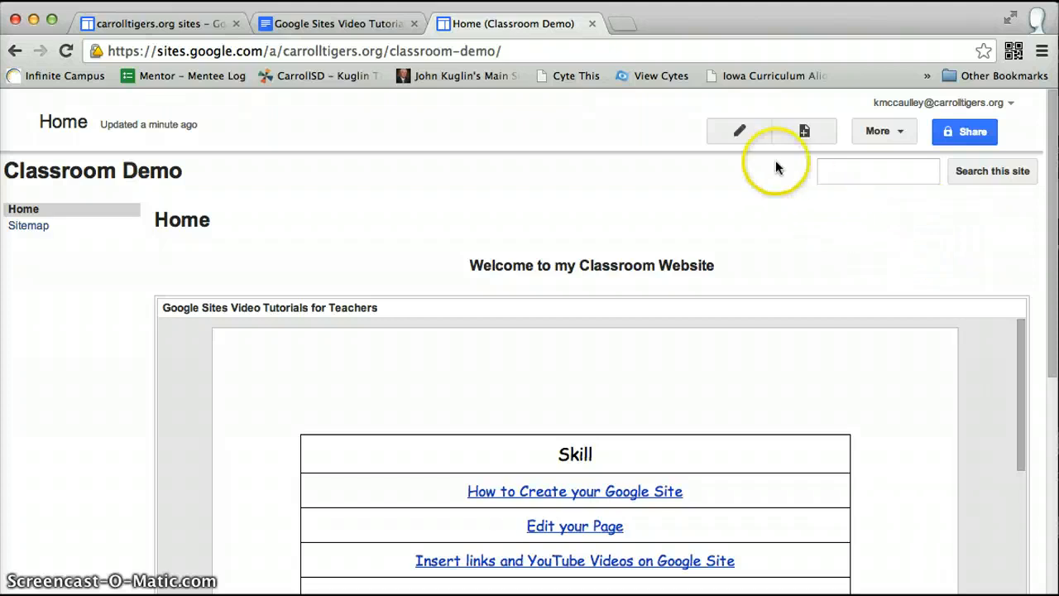
- Reopen the Home page for editing and remove the embedded tutorials document
{"action": "left_click", "coordinate": [738, 131]}
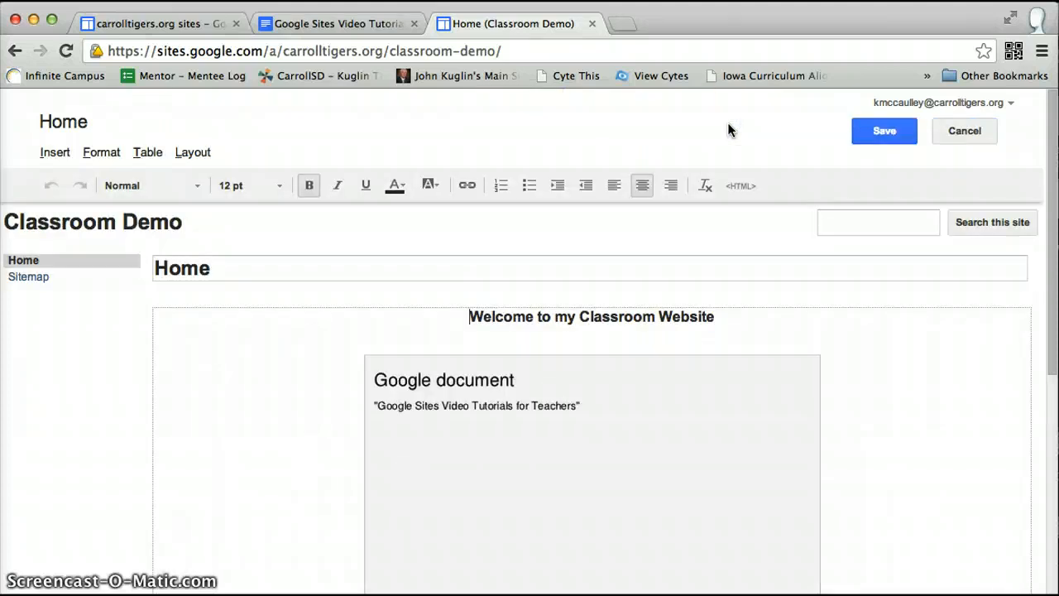
{"action": "left_click", "coordinate": [615, 505]}
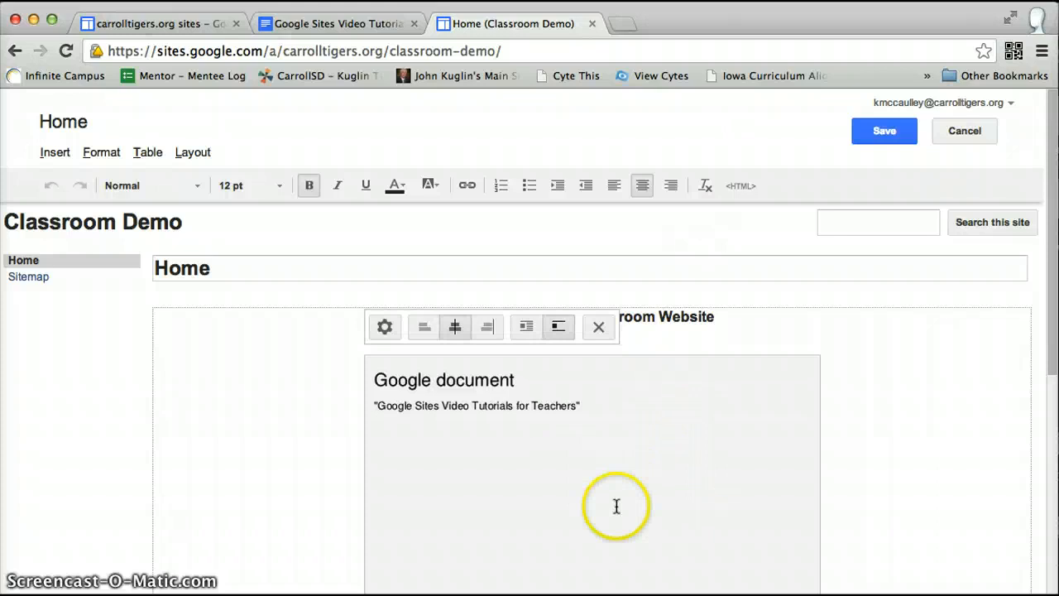
{"action": "mouse_move", "coordinate": [470, 391]}
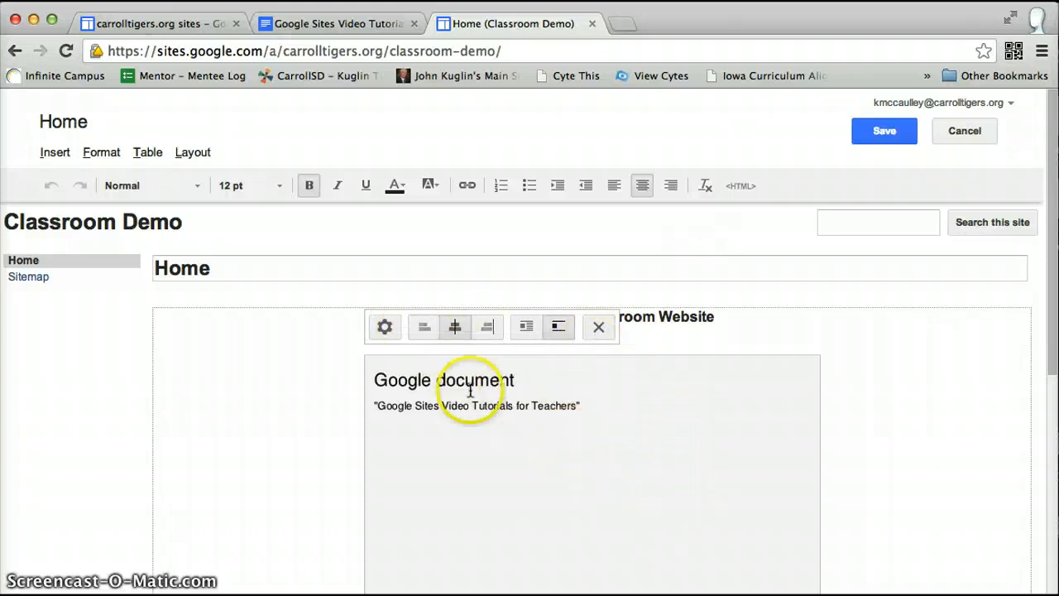
{"action": "left_click", "coordinate": [599, 326]}
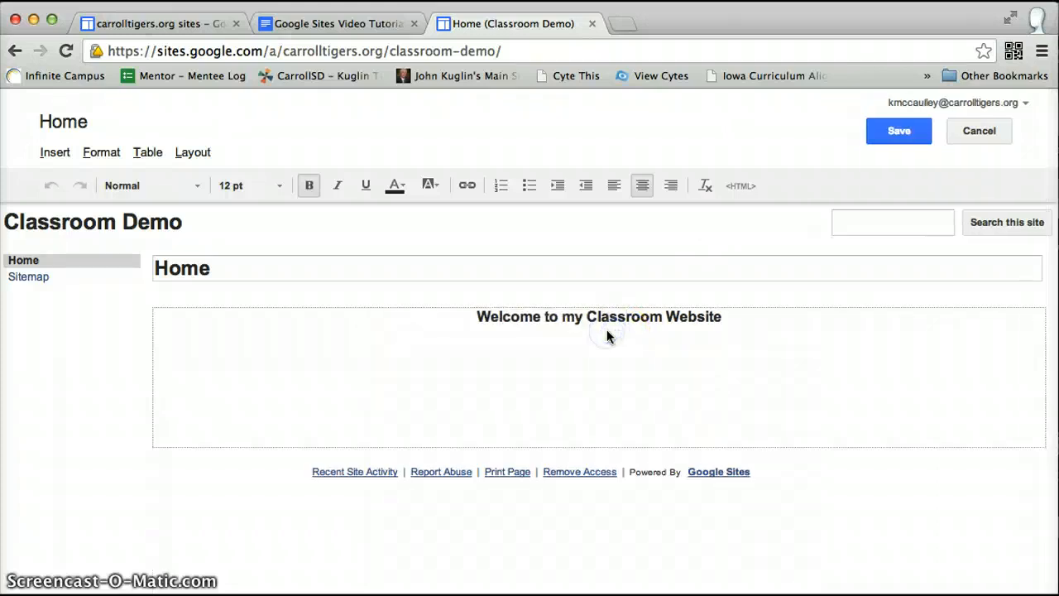
- Start a Drive form insert and browse the list to FV & Adams Technology Feedback
{"action": "left_click", "coordinate": [54, 153]}
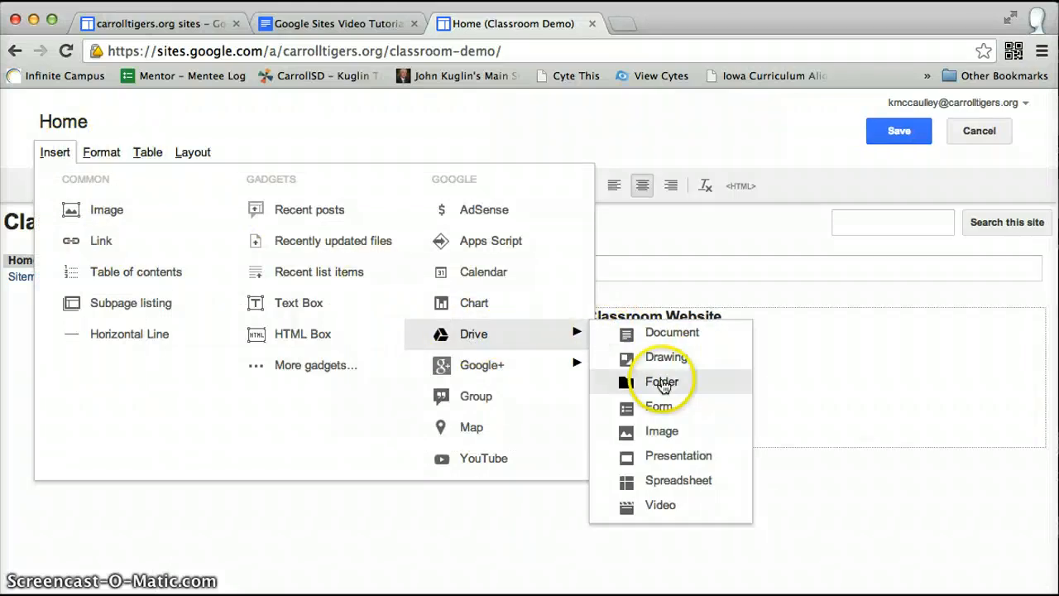
{"action": "left_click", "coordinate": [659, 405]}
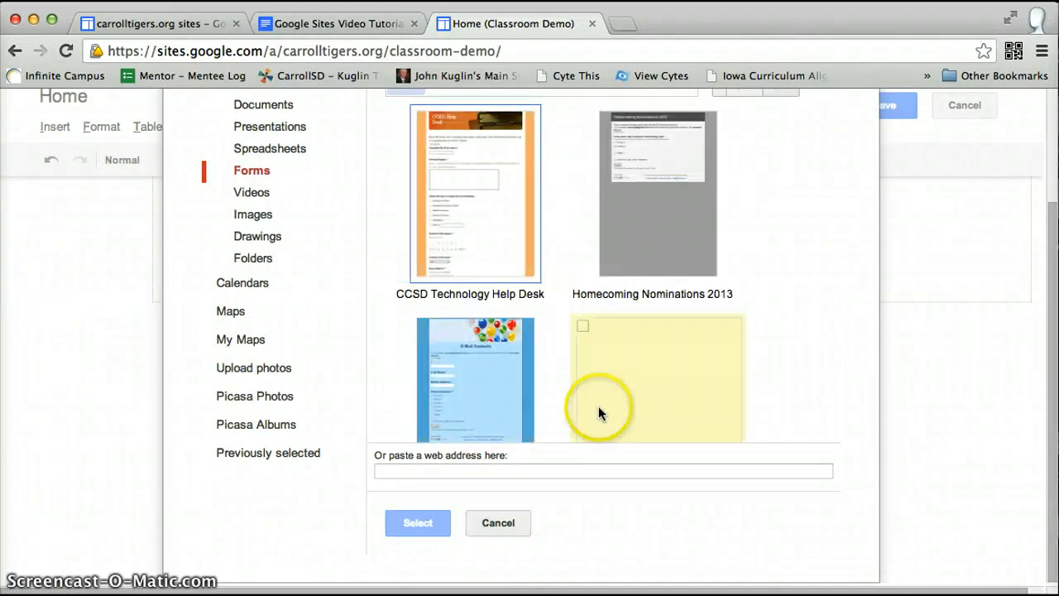
{"action": "left_click", "coordinate": [473, 379]}
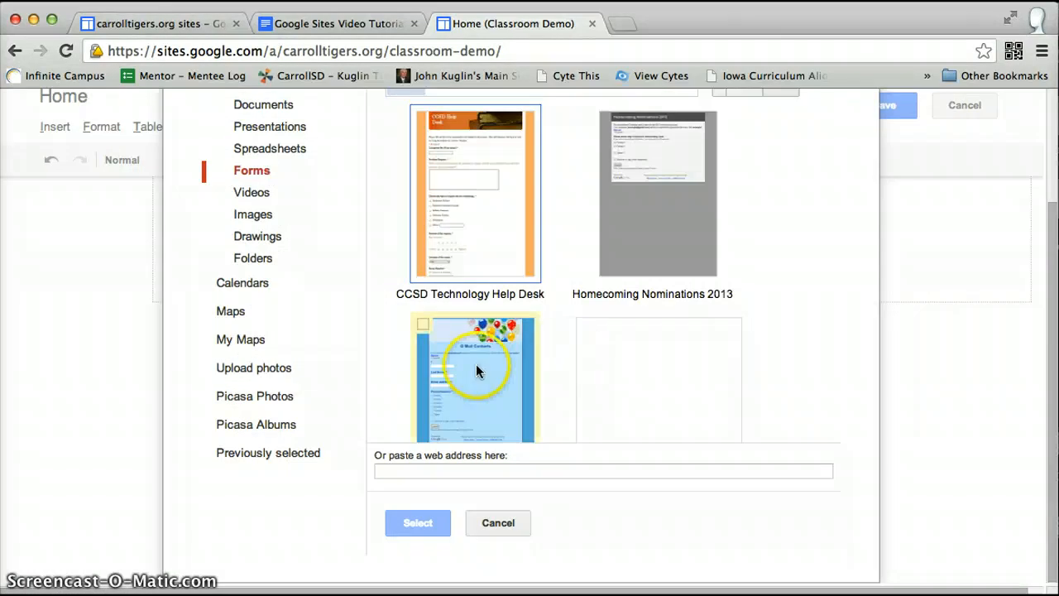
{"action": "scroll", "scroll_direction": "down", "scroll_amount": 3}
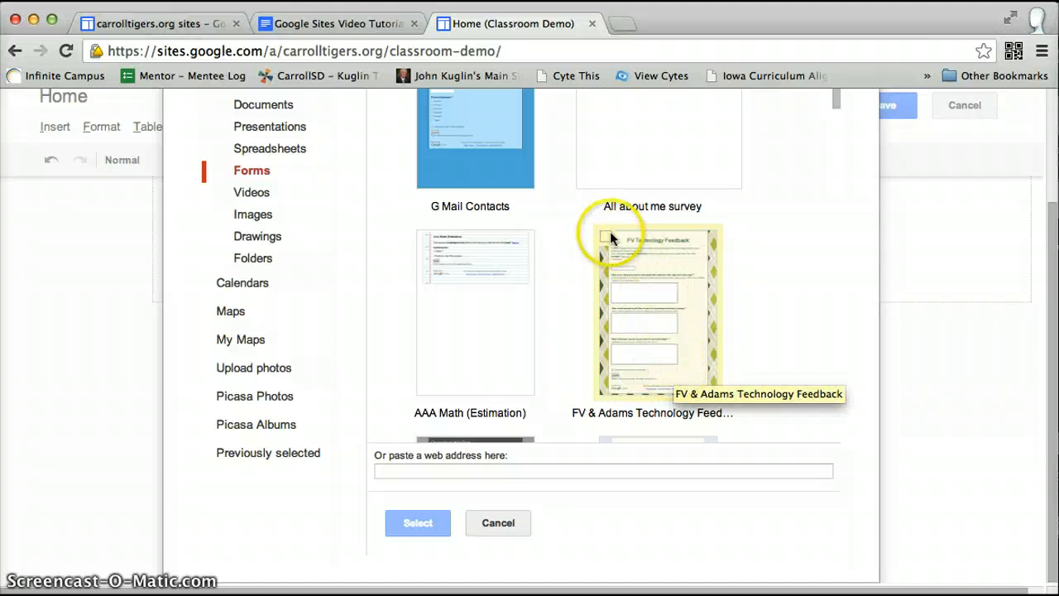
- Embed the FV & Adams Technology Feedback form with an adjusted width, centred on the page
{"action": "left_click", "coordinate": [659, 311]}
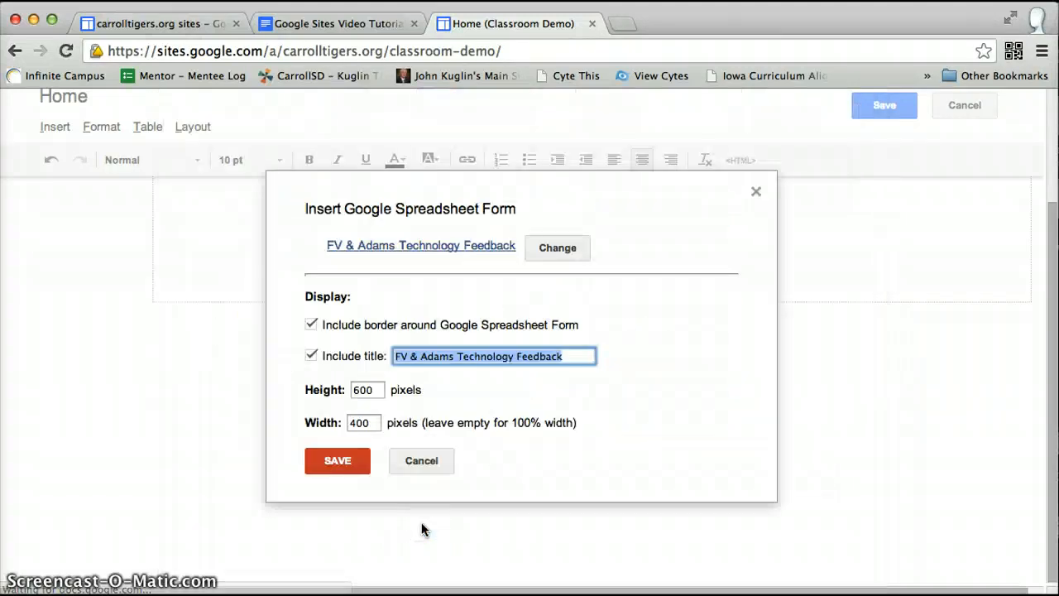
{"action": "triple_click", "coordinate": [363, 423]}
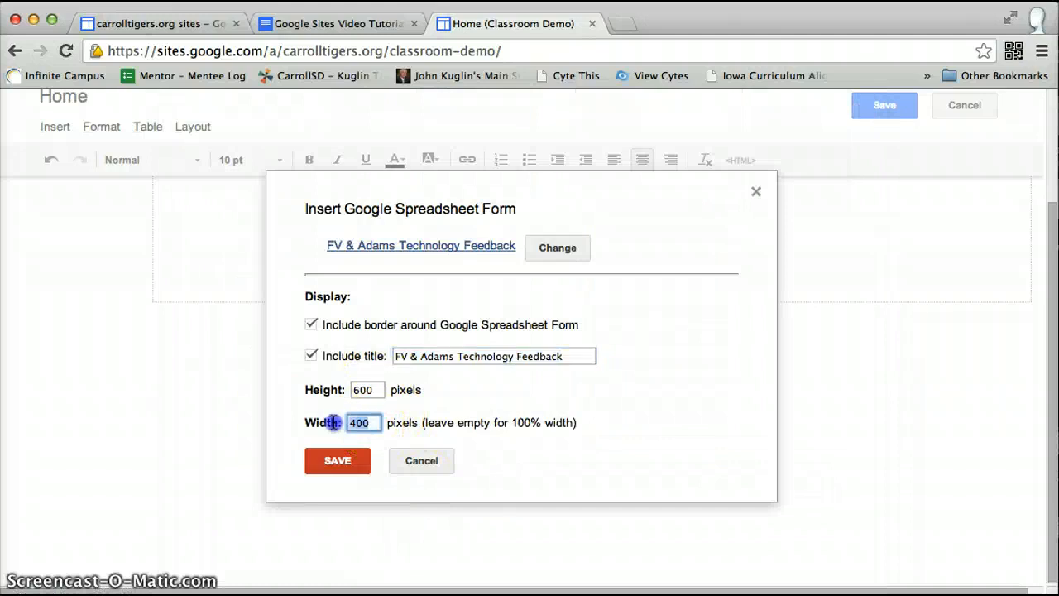
{"action": "mouse_move", "coordinate": [539, 427]}
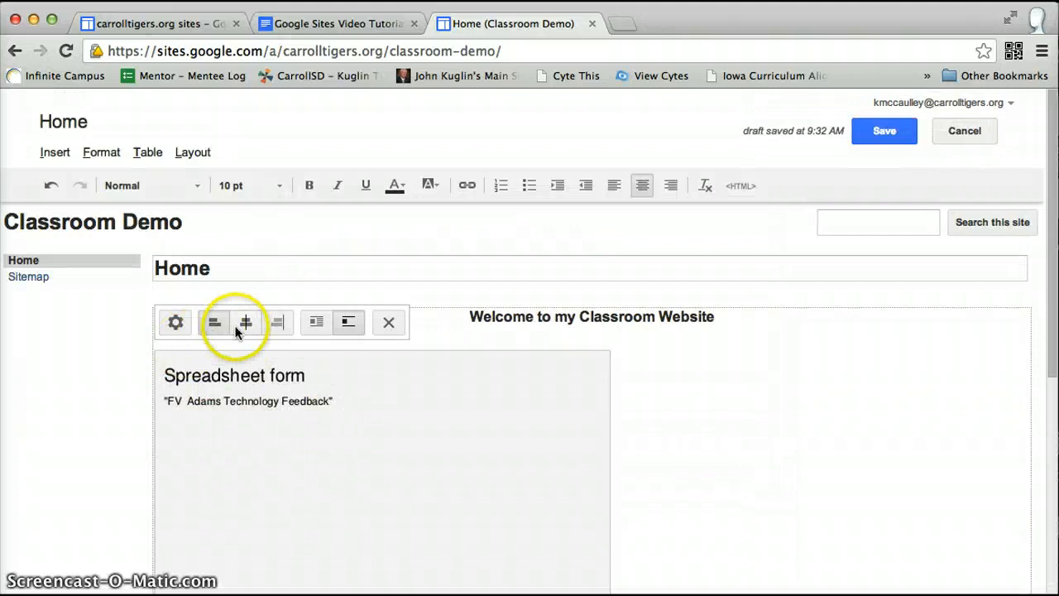
{"action": "left_click", "coordinate": [245, 321]}
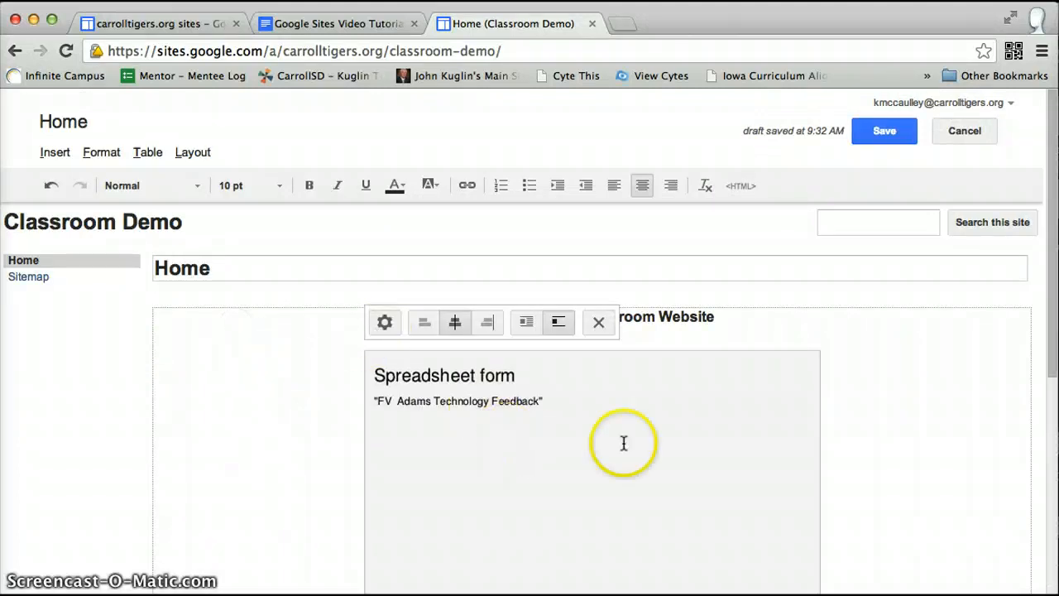
{"action": "mouse_move", "coordinate": [842, 123]}
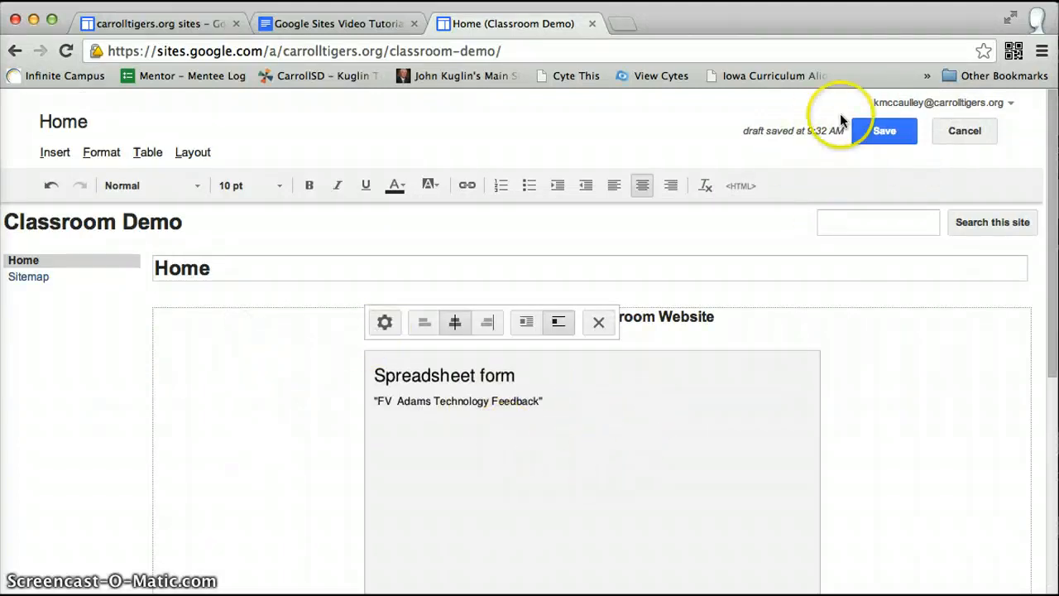
- Save the Home page and check the live embedded feedback form
{"action": "left_click", "coordinate": [884, 131]}
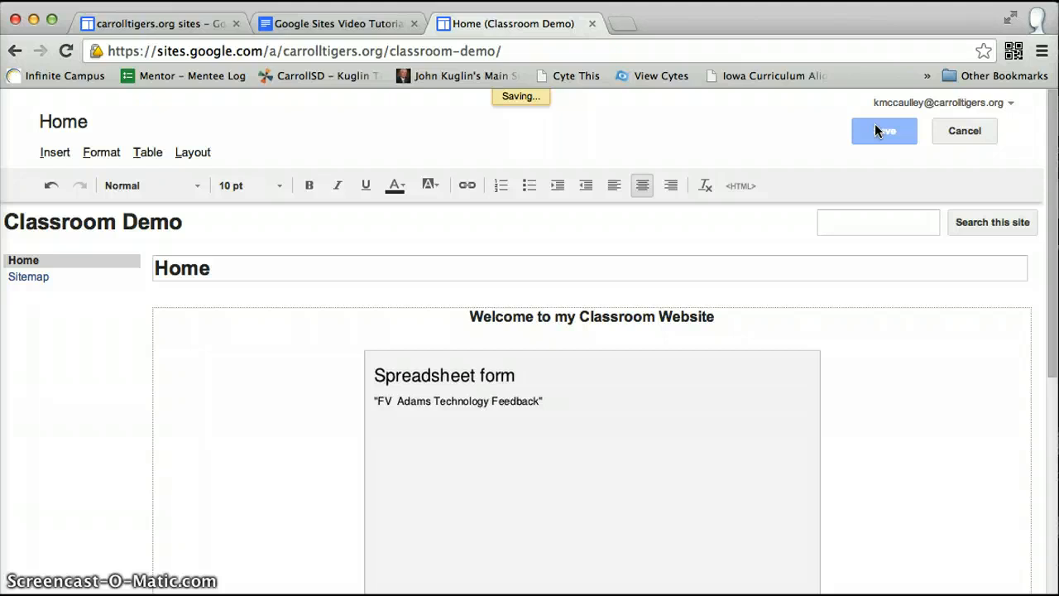
{"action": "left_click", "coordinate": [883, 131]}
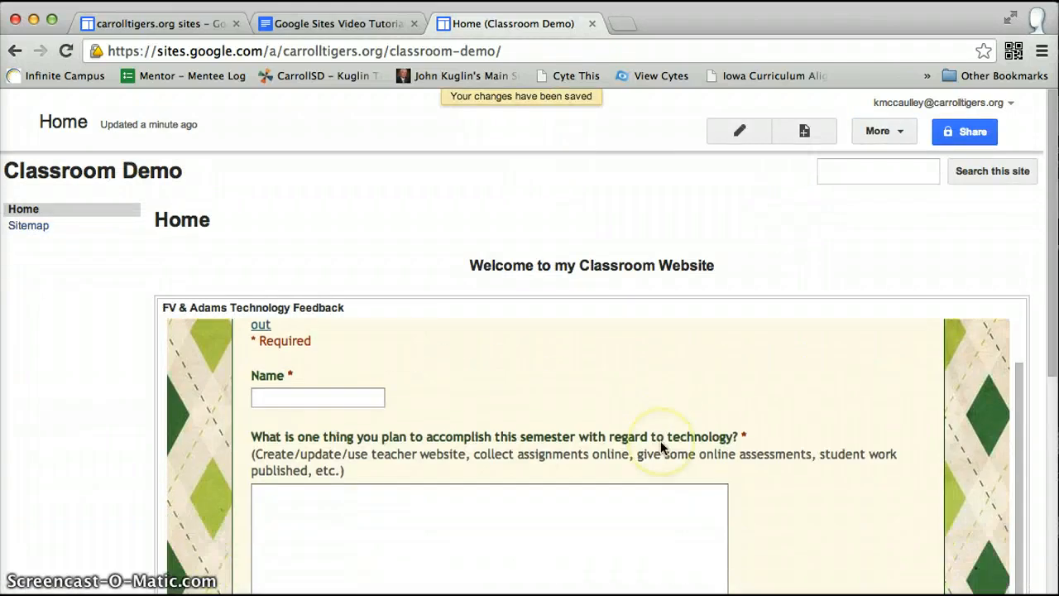
{"action": "scroll", "scroll_direction": "down", "scroll_amount": 3}
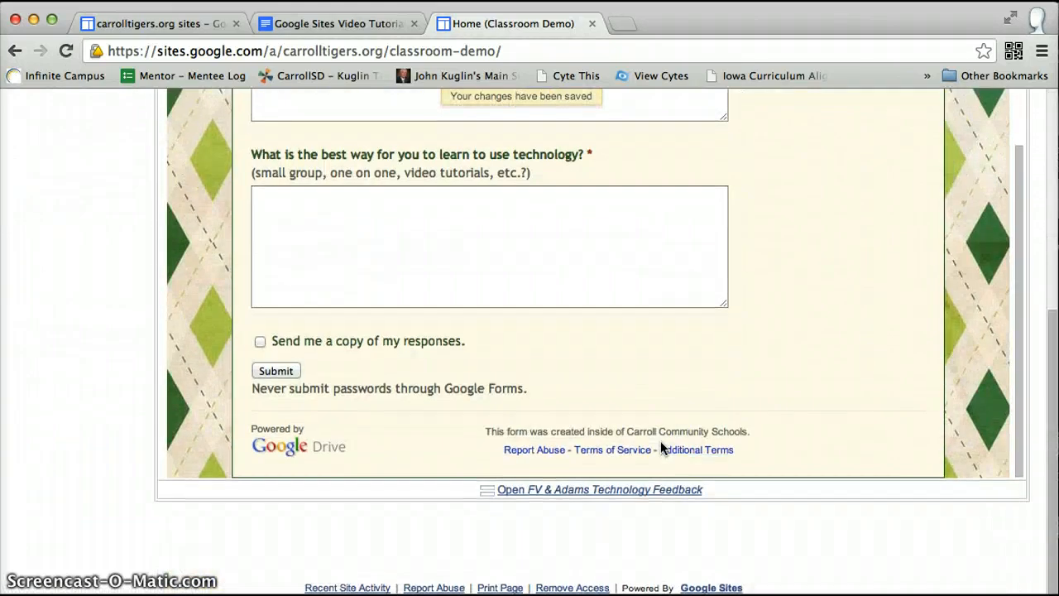
{"action": "scroll", "scroll_direction": "up", "scroll_amount": 3}
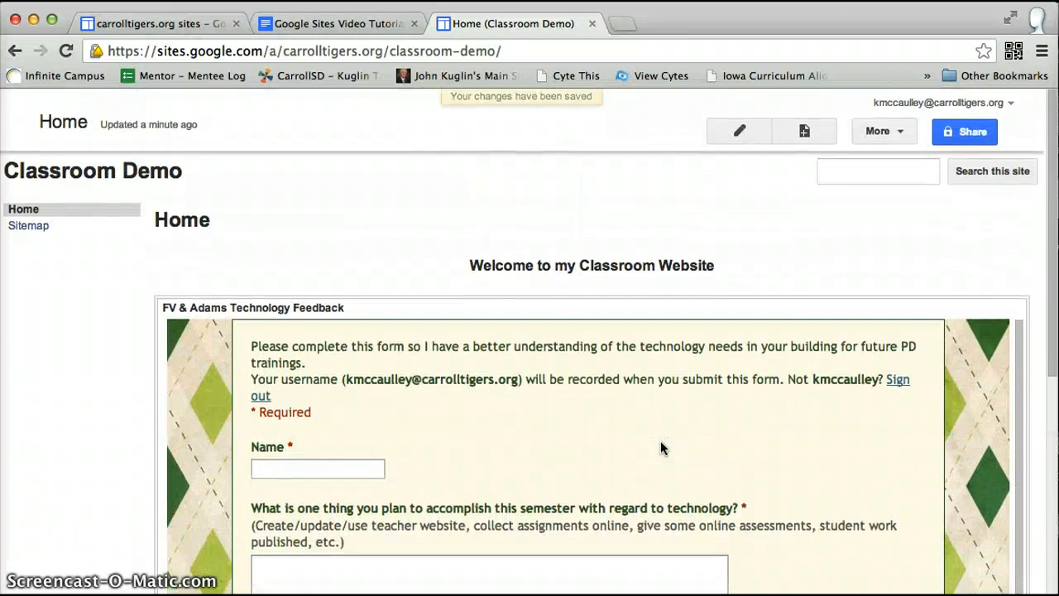
{"action": "mouse_move", "coordinate": [736, 131]}
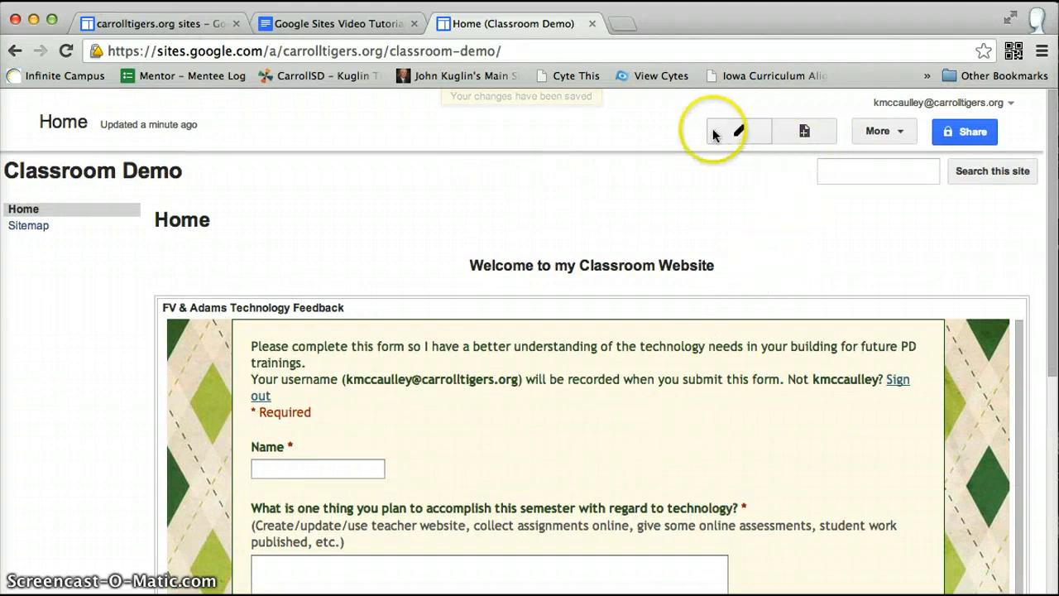
- Edit the Home page again and pick History Notes in the Drive presentation chooser
{"action": "left_click", "coordinate": [736, 131]}
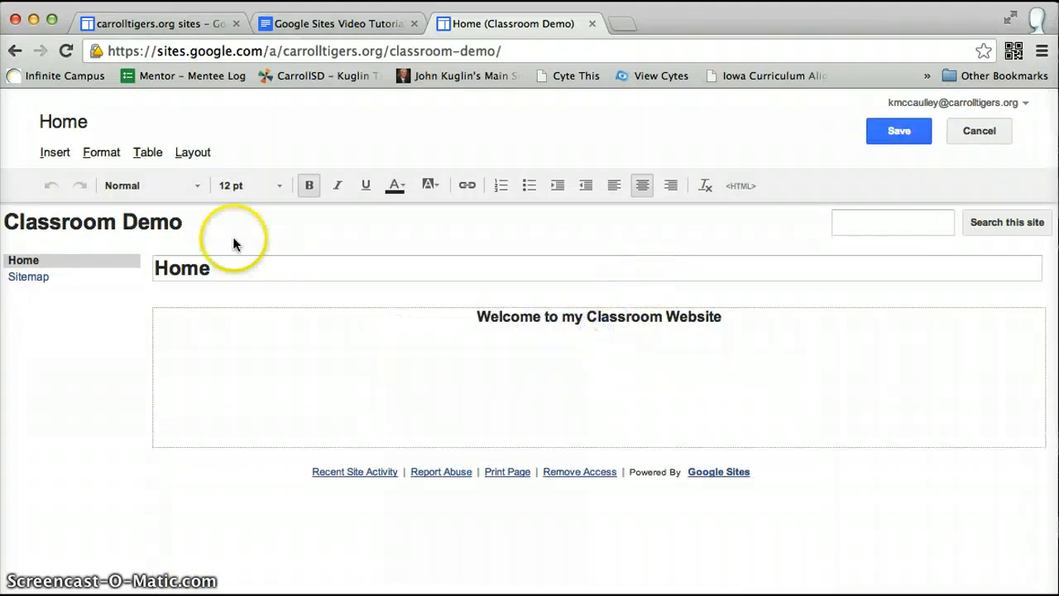
{"action": "left_click", "coordinate": [54, 152]}
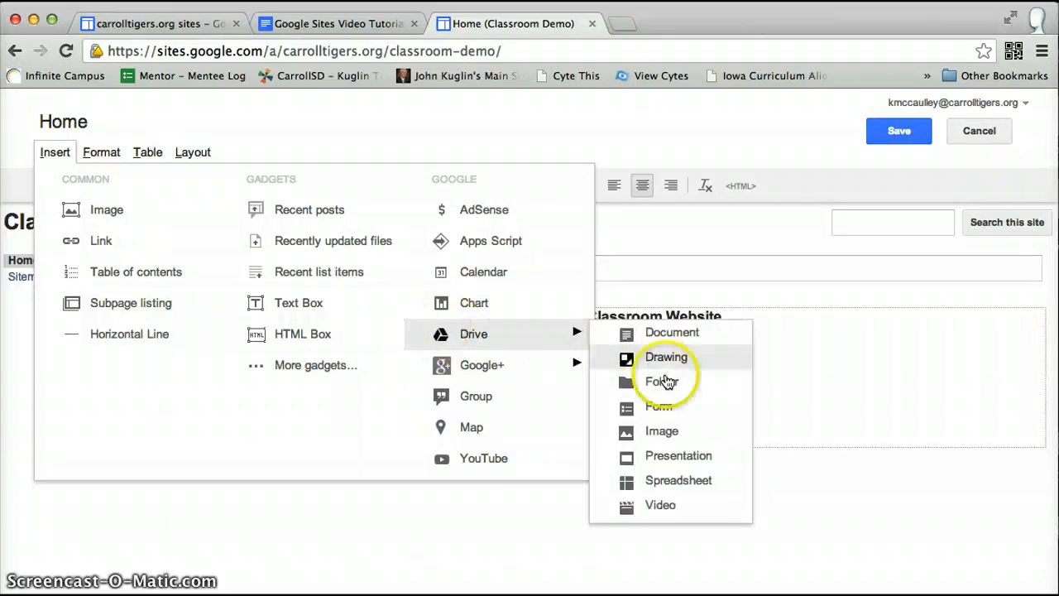
{"action": "left_click", "coordinate": [678, 455]}
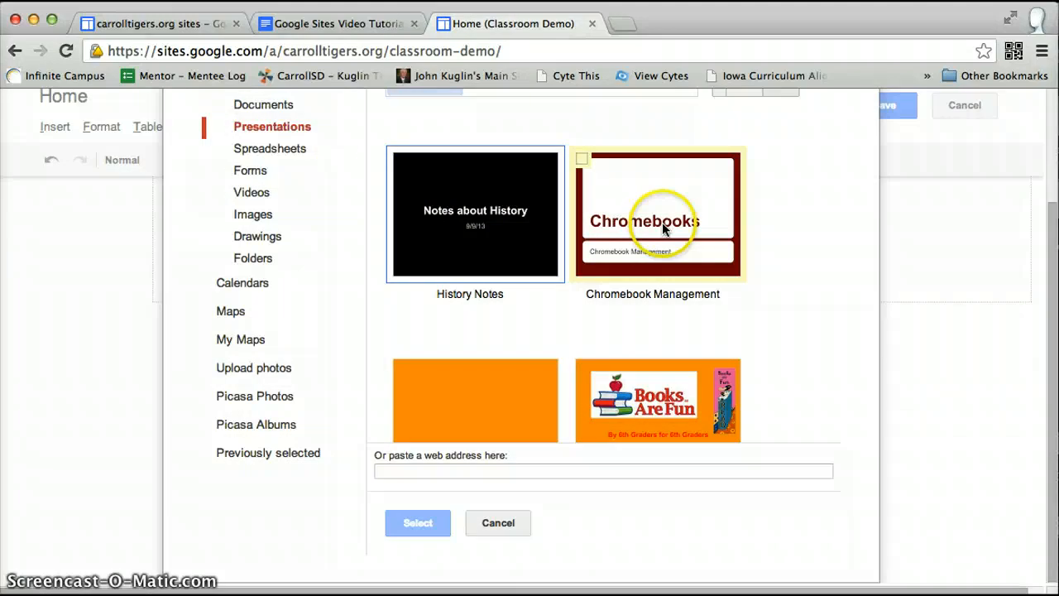
{"action": "scroll", "scroll_direction": "down", "scroll_amount": 3}
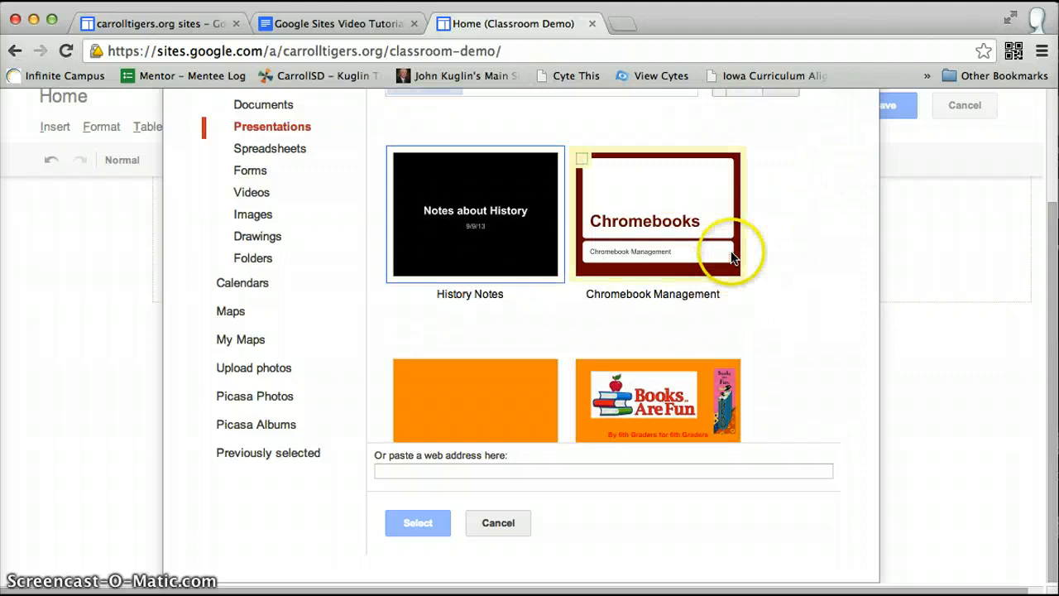
{"action": "left_click", "coordinate": [474, 214]}
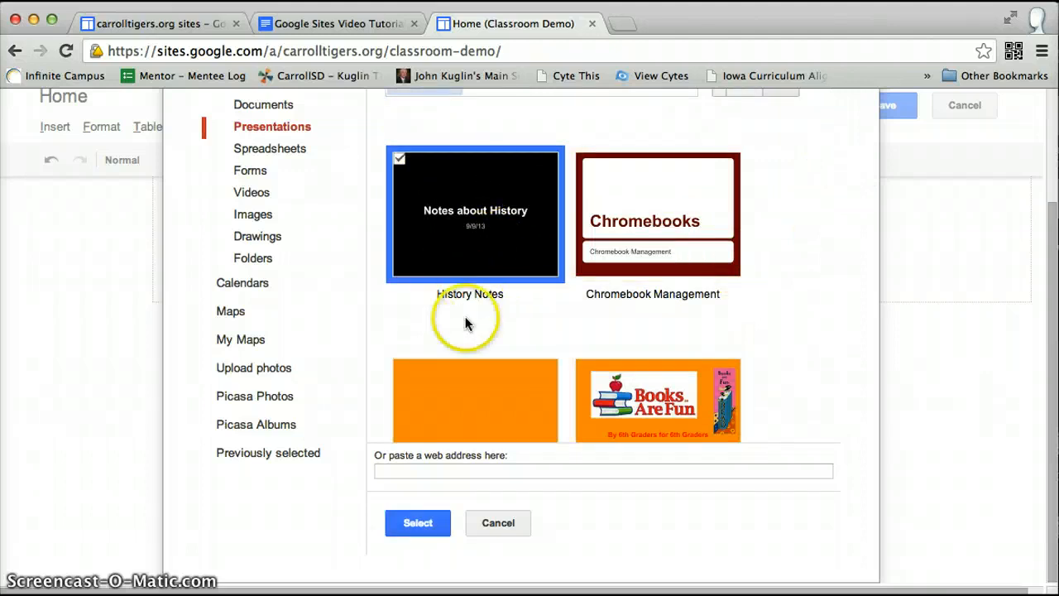
- Insert the History Notes presentation at Medium (555px) size
{"action": "left_click", "coordinate": [417, 522]}
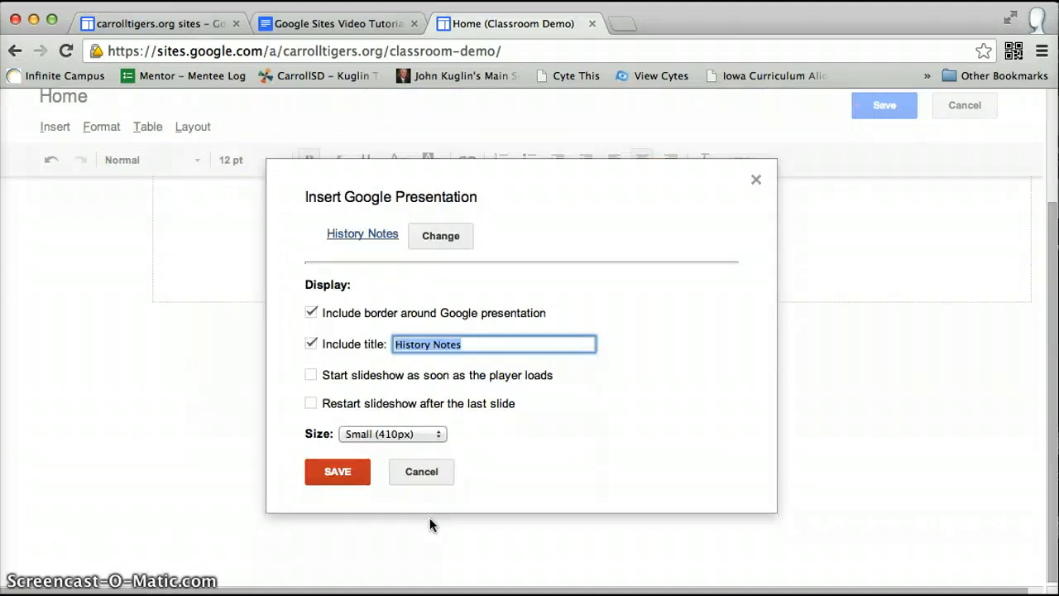
{"action": "left_click", "coordinate": [390, 433]}
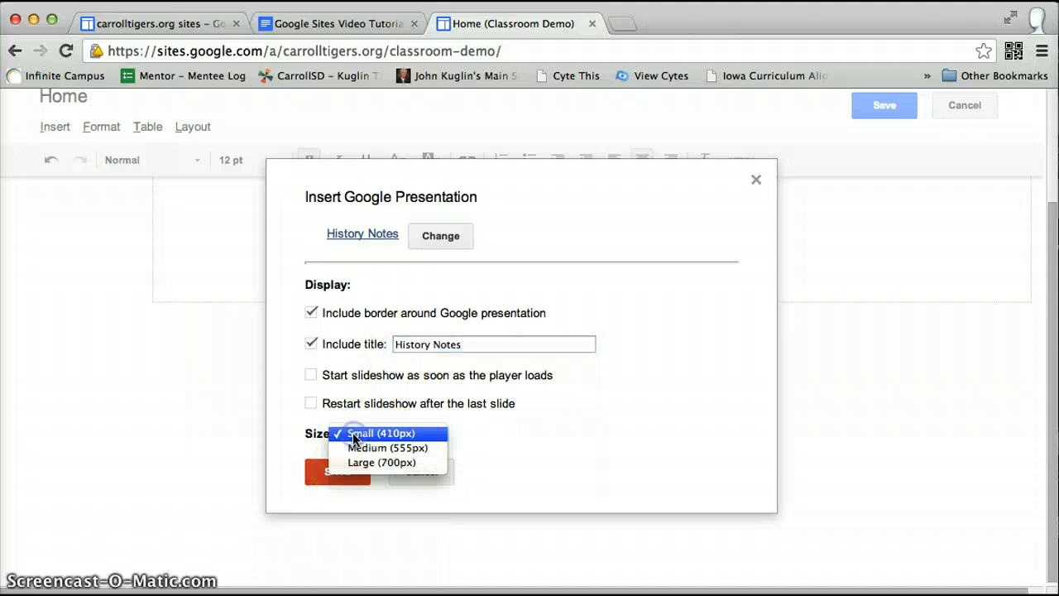
{"action": "left_click", "coordinate": [387, 447]}
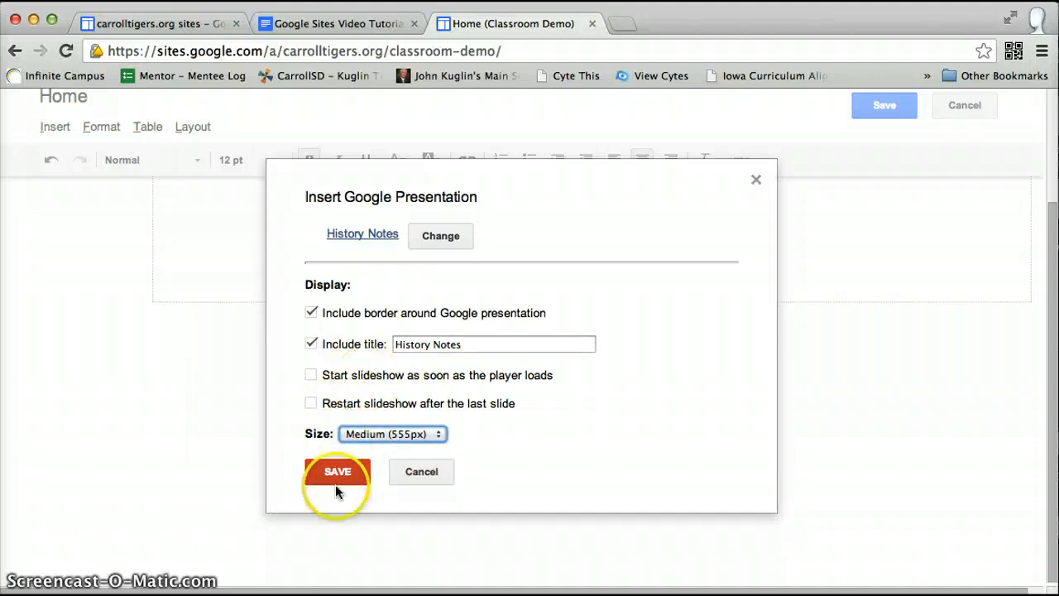
{"action": "left_click", "coordinate": [337, 470]}
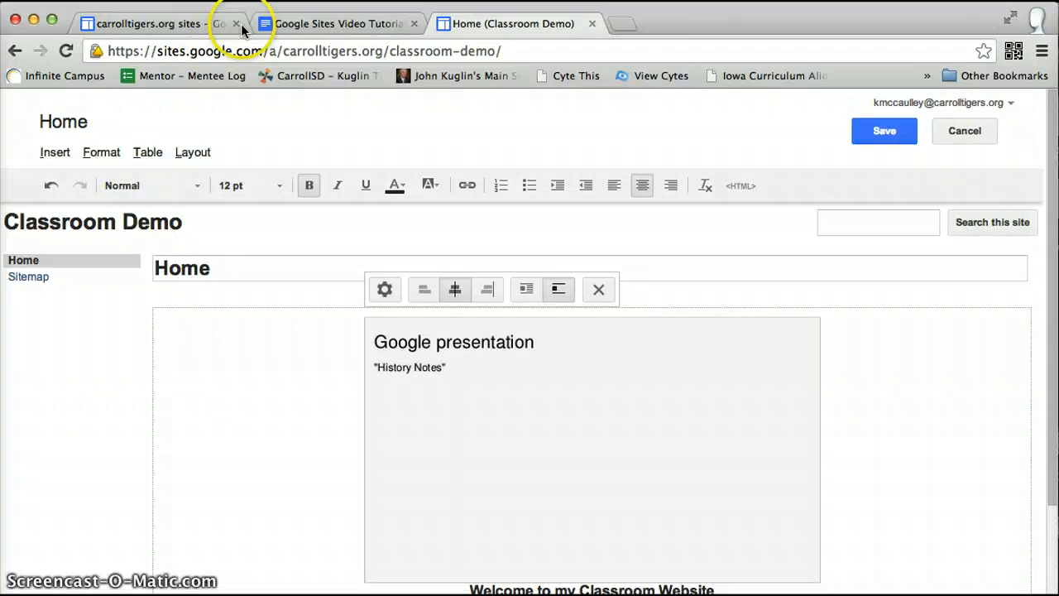
- Search Google Drive for 'history' and open the History Notes presentation
{"action": "left_click", "coordinate": [148, 24]}
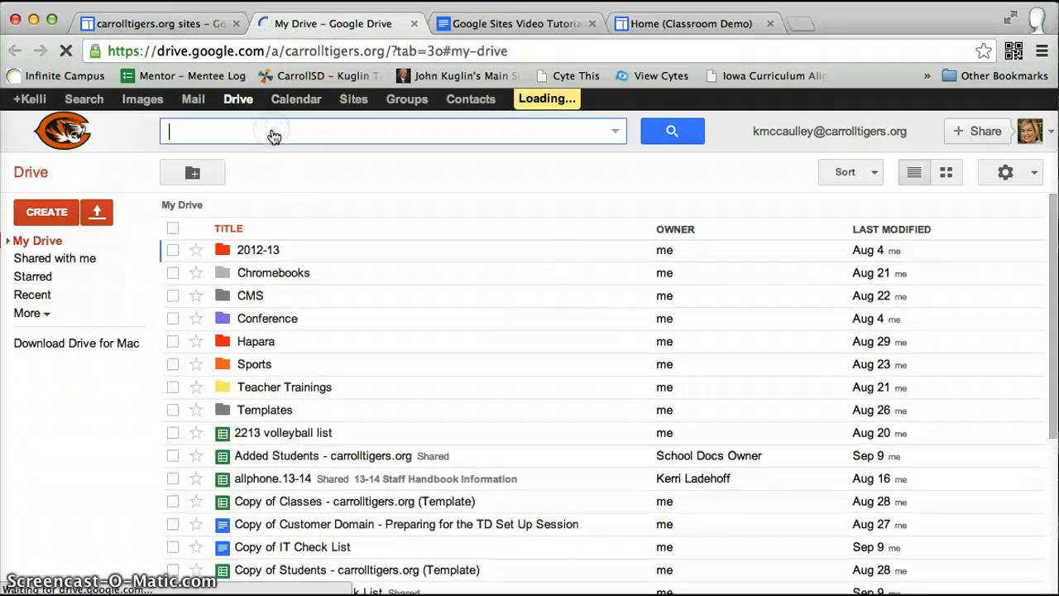
{"action": "type", "text": "history"}
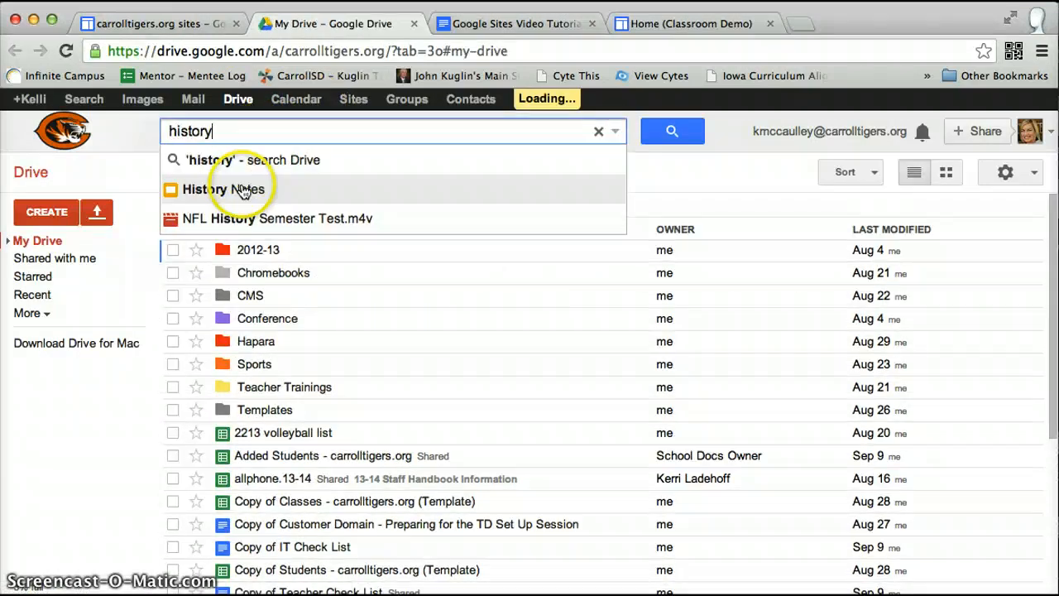
{"action": "left_click", "coordinate": [222, 188]}
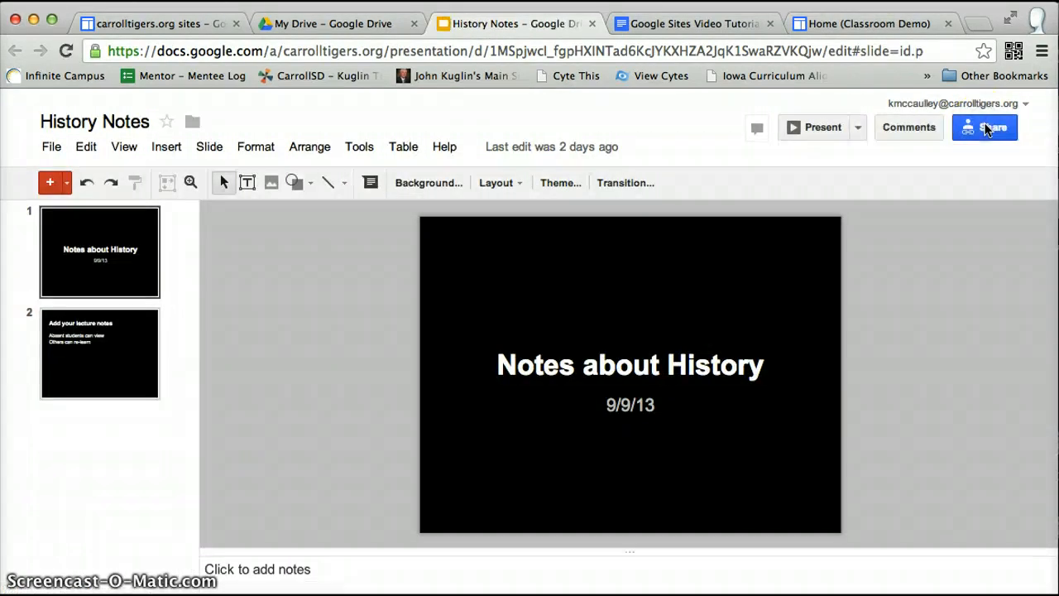
- Share History Notes so anyone with the link can view, and save the setting
{"action": "left_click", "coordinate": [984, 125]}
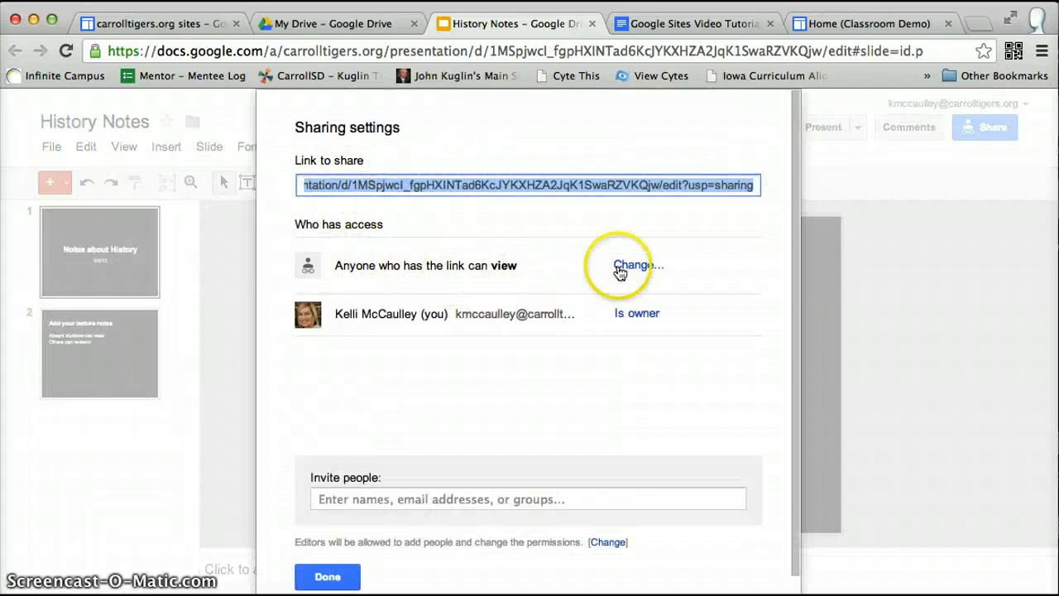
{"action": "left_click", "coordinate": [637, 265]}
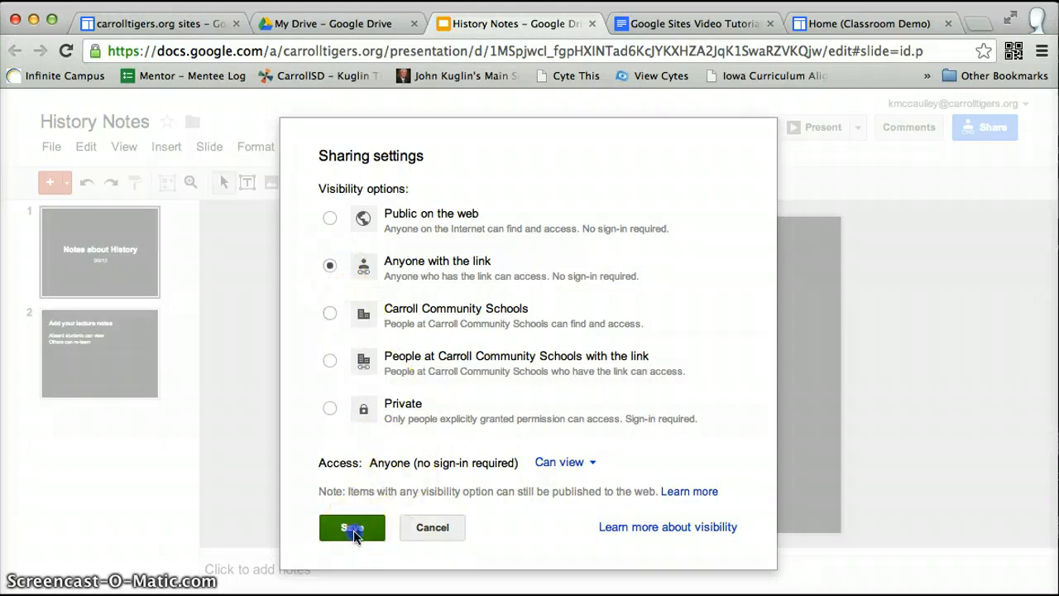
{"action": "left_click", "coordinate": [350, 526]}
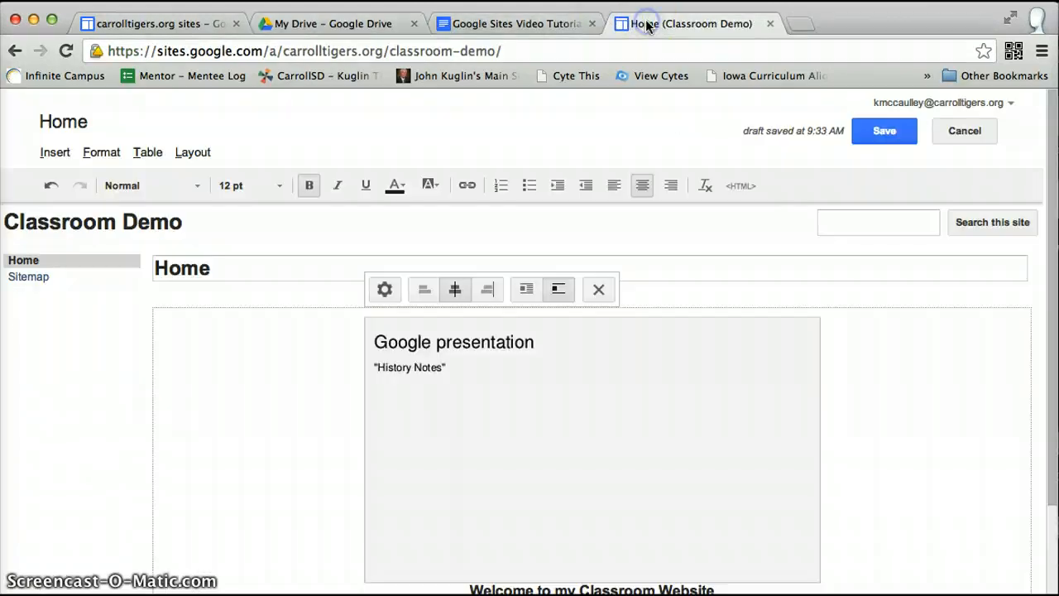
- Save the Home page and advance the embedded History Notes slideshow to its second slide
{"action": "left_click", "coordinate": [883, 130]}
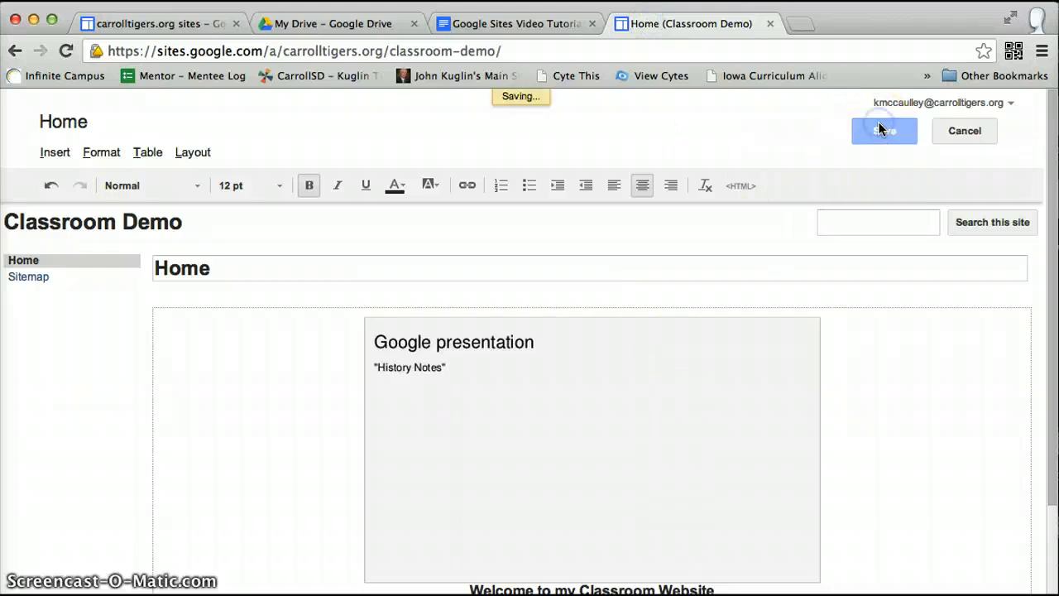
{"action": "left_click", "coordinate": [883, 130]}
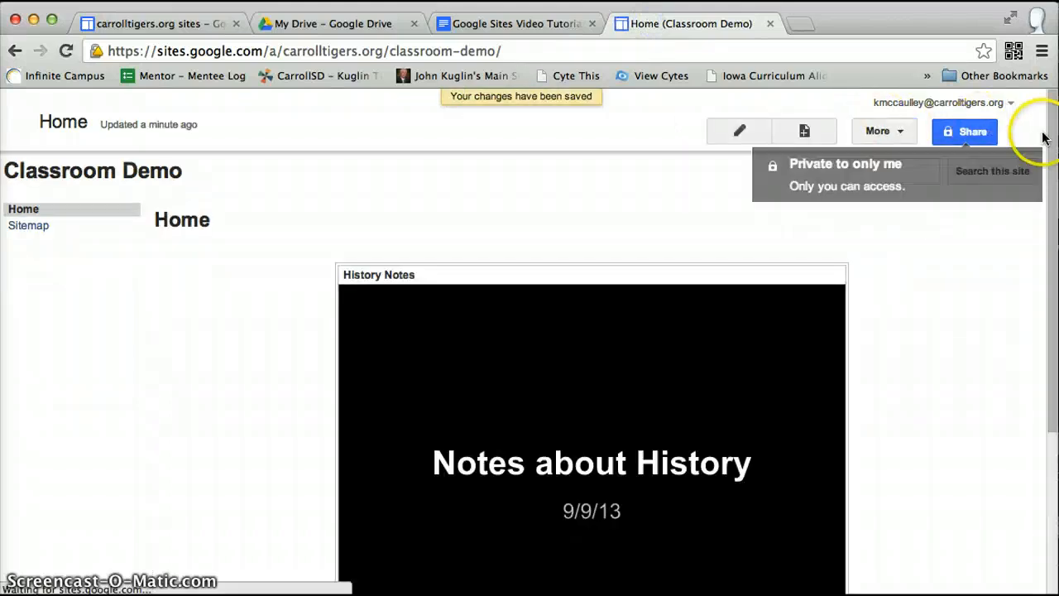
{"action": "scroll", "scroll_direction": "down", "scroll_amount": 3}
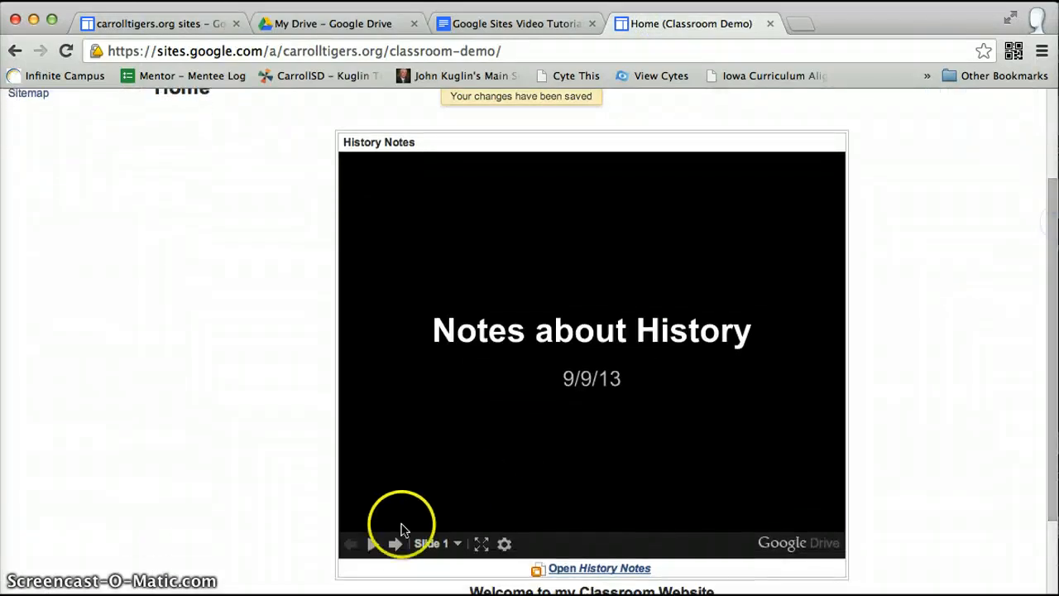
{"action": "left_click", "coordinate": [394, 543]}
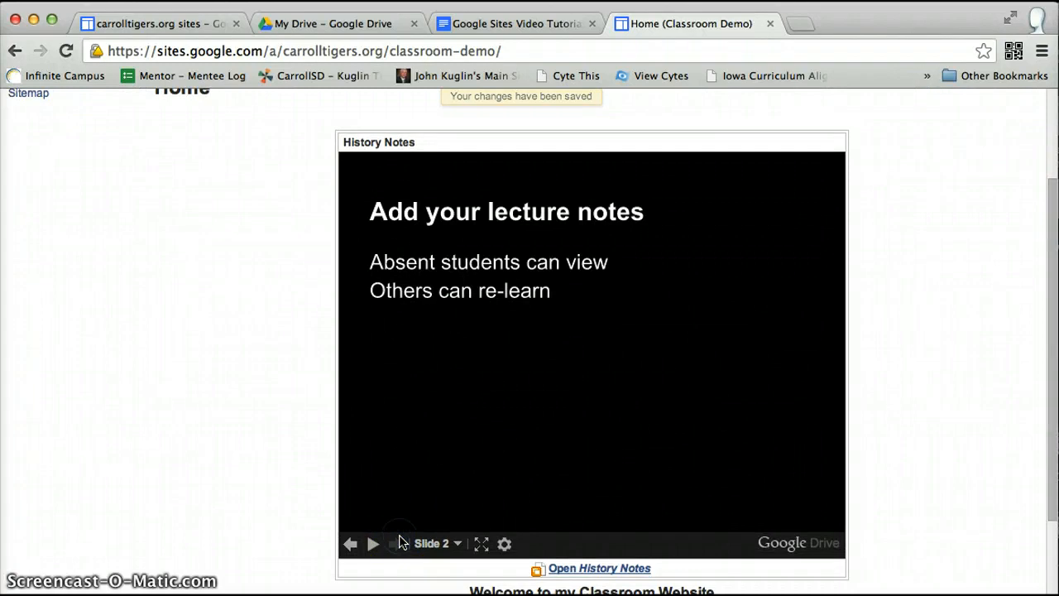